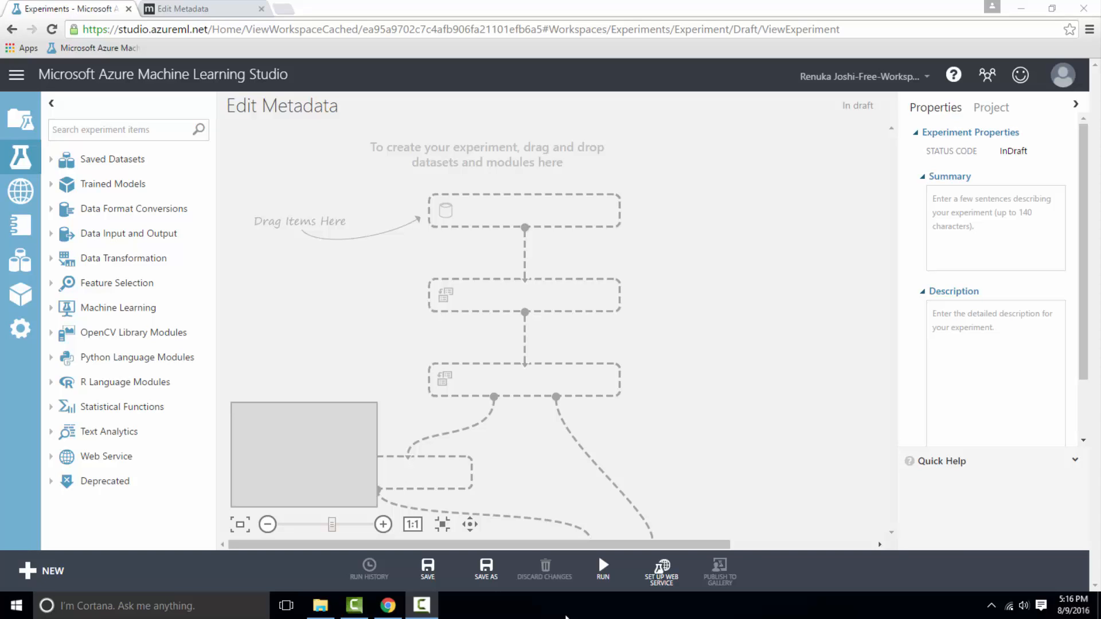
Search the module palette for 'edit metadata' to find the Edit Metadata module.
{"action": "type", "text": "edit metada"}
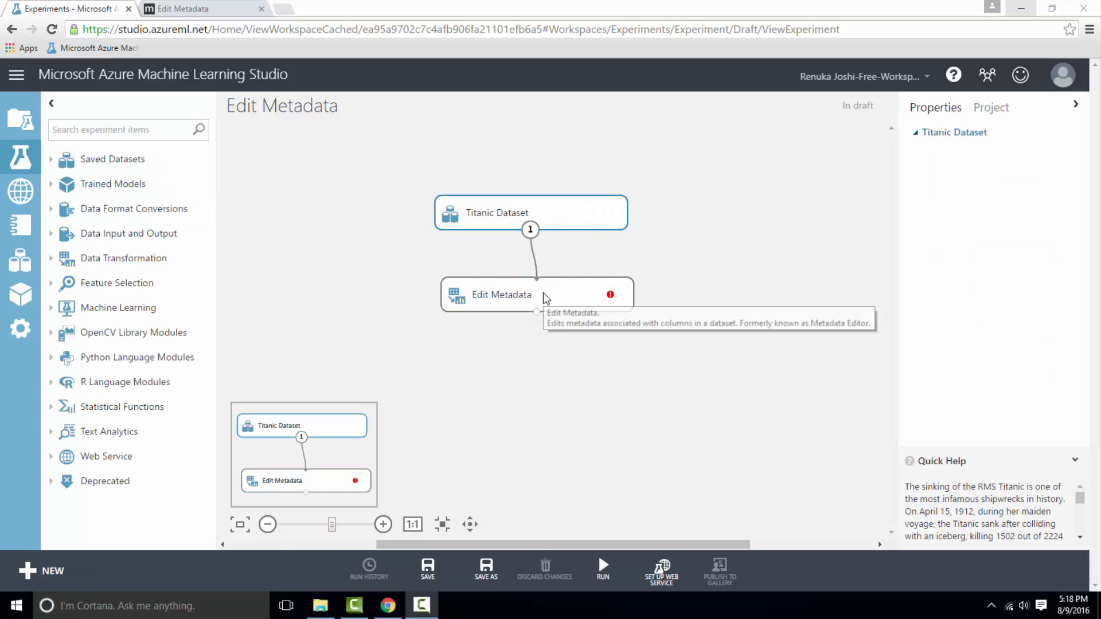
{"action": "mouse_move", "coordinate": [546, 298]}
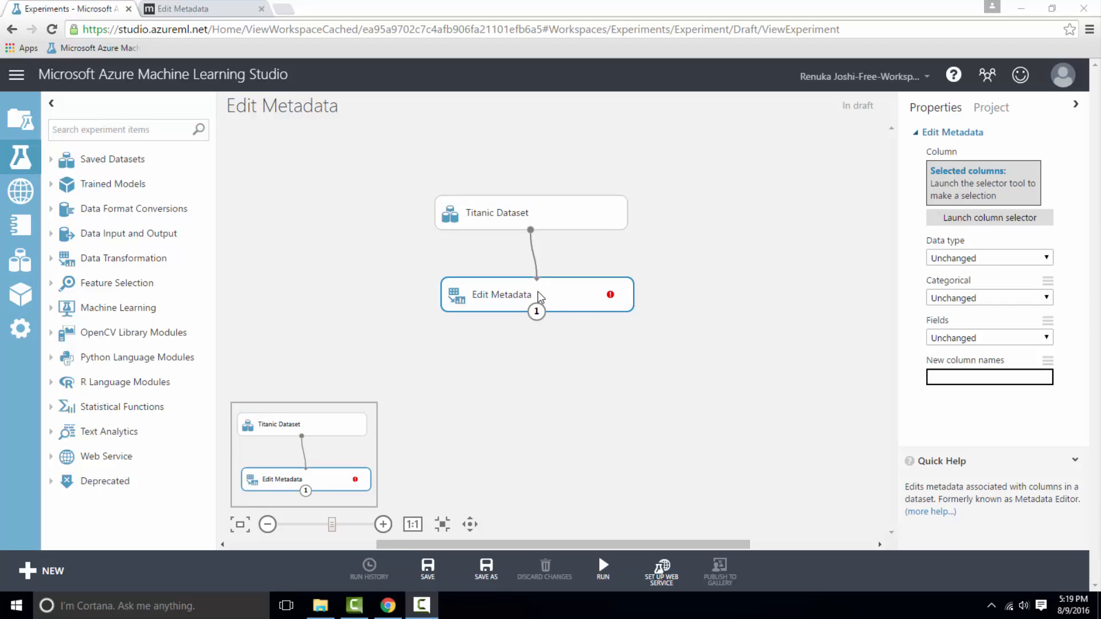
{"action": "mouse_move", "coordinate": [989, 216]}
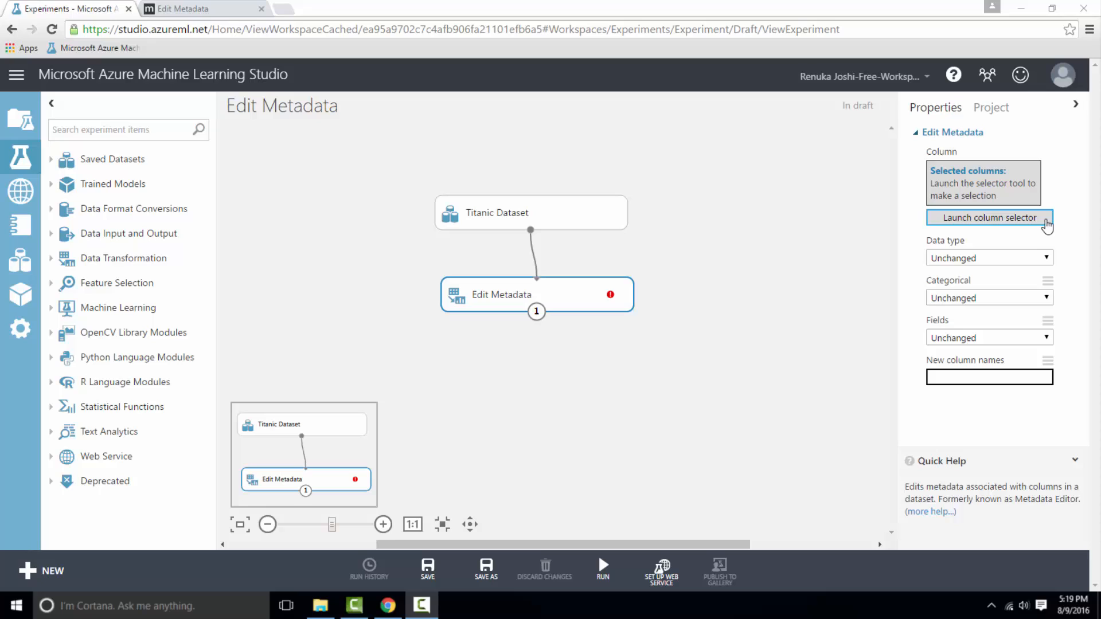
{"action": "mouse_move", "coordinate": [1035, 250]}
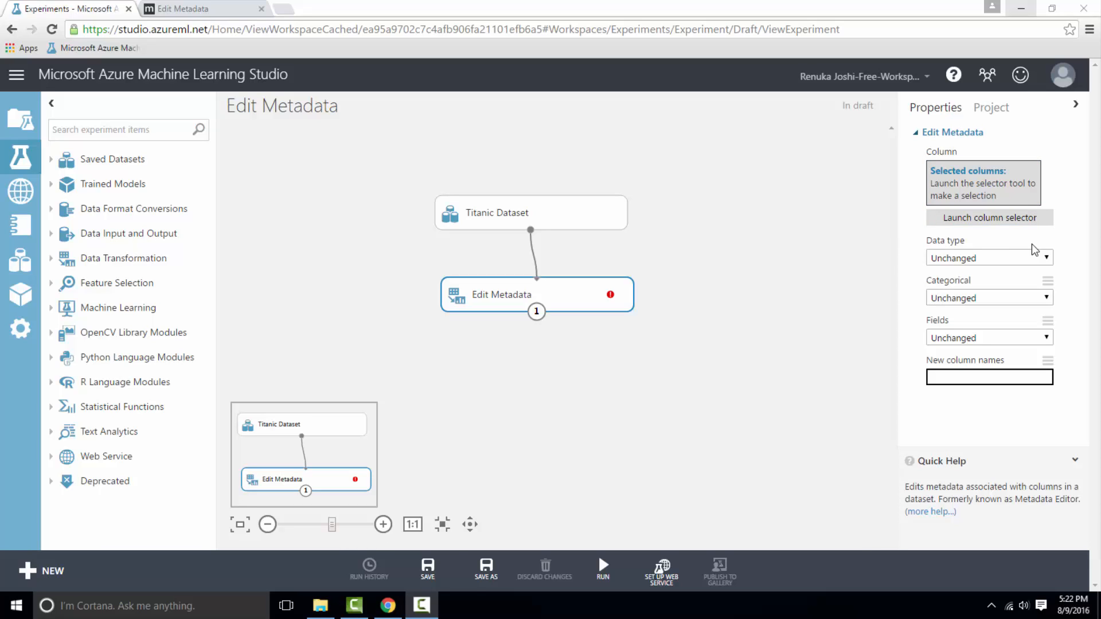
{"action": "mouse_move", "coordinate": [1011, 250]}
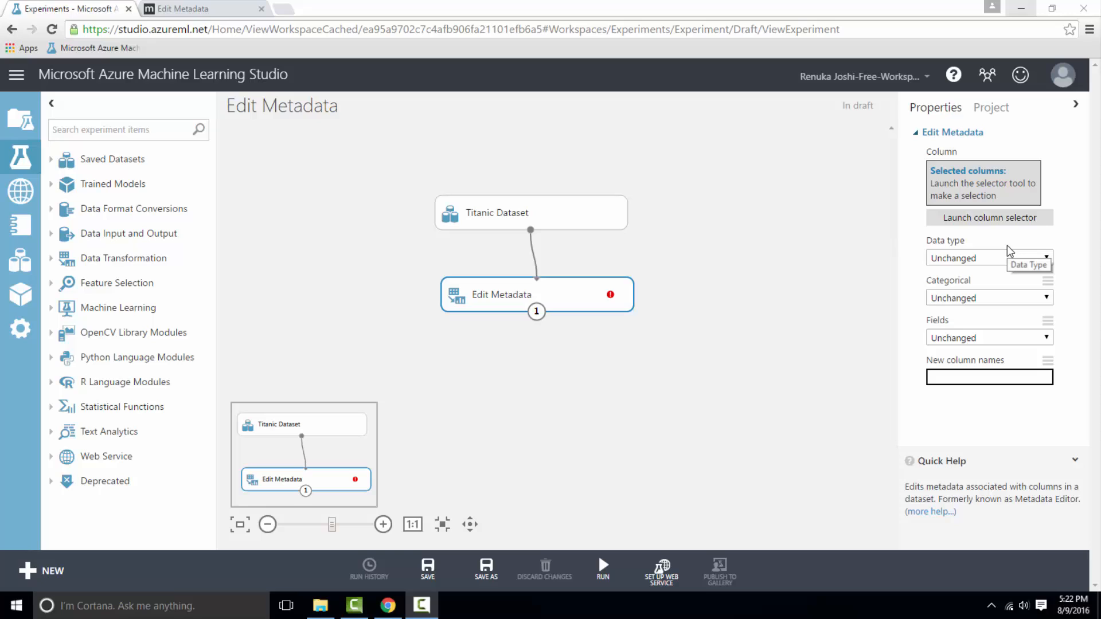
{"action": "left_click", "coordinate": [1046, 257]}
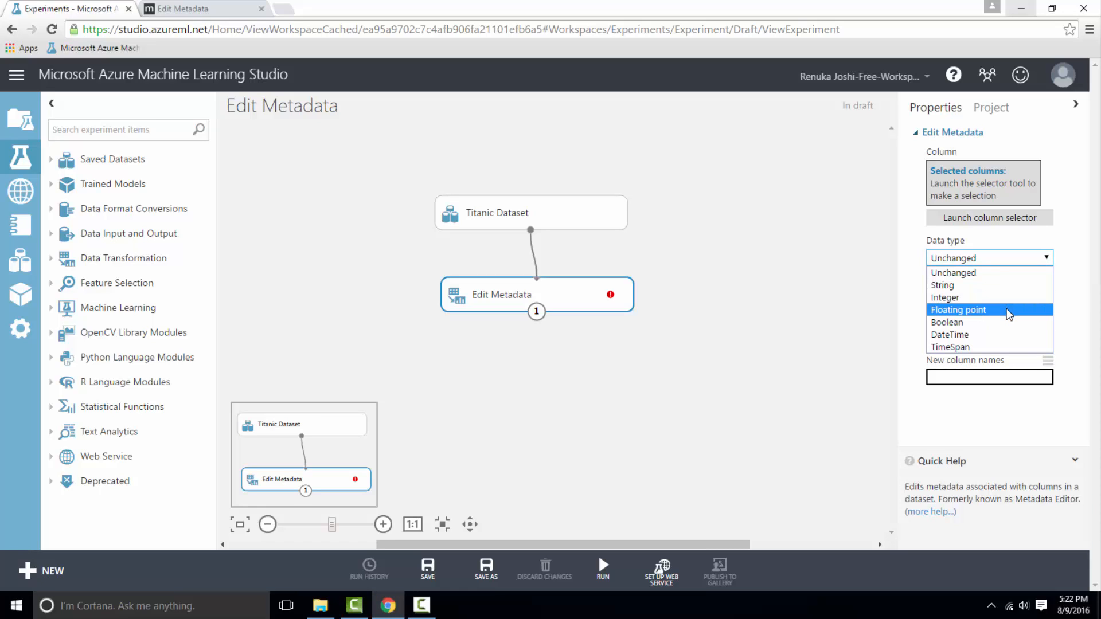
{"action": "mouse_move", "coordinate": [983, 334]}
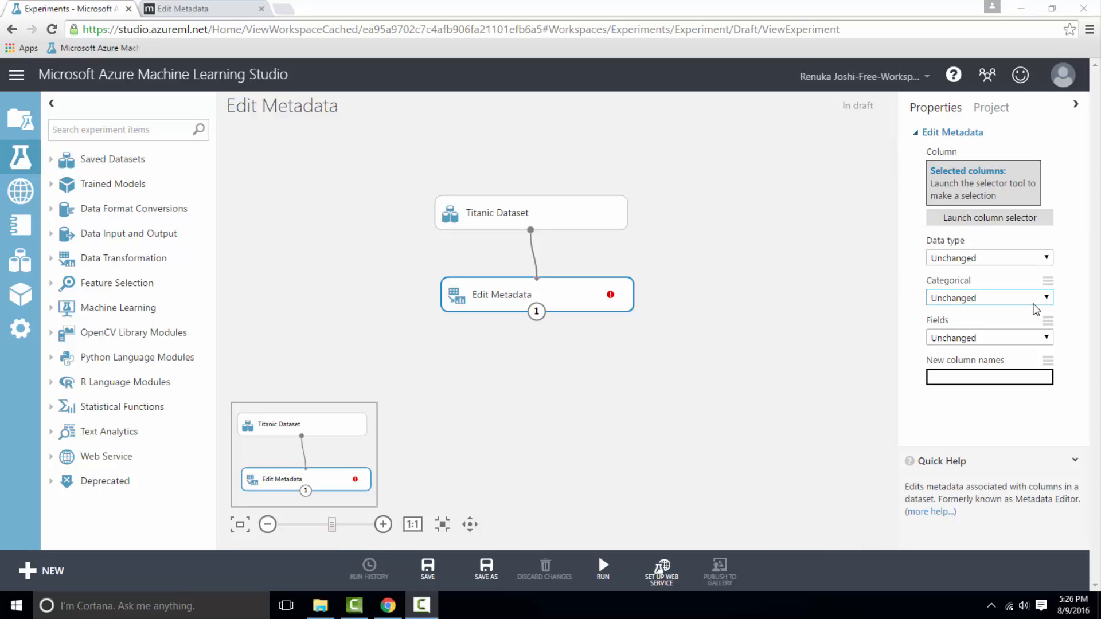
{"action": "left_click", "coordinate": [1044, 298]}
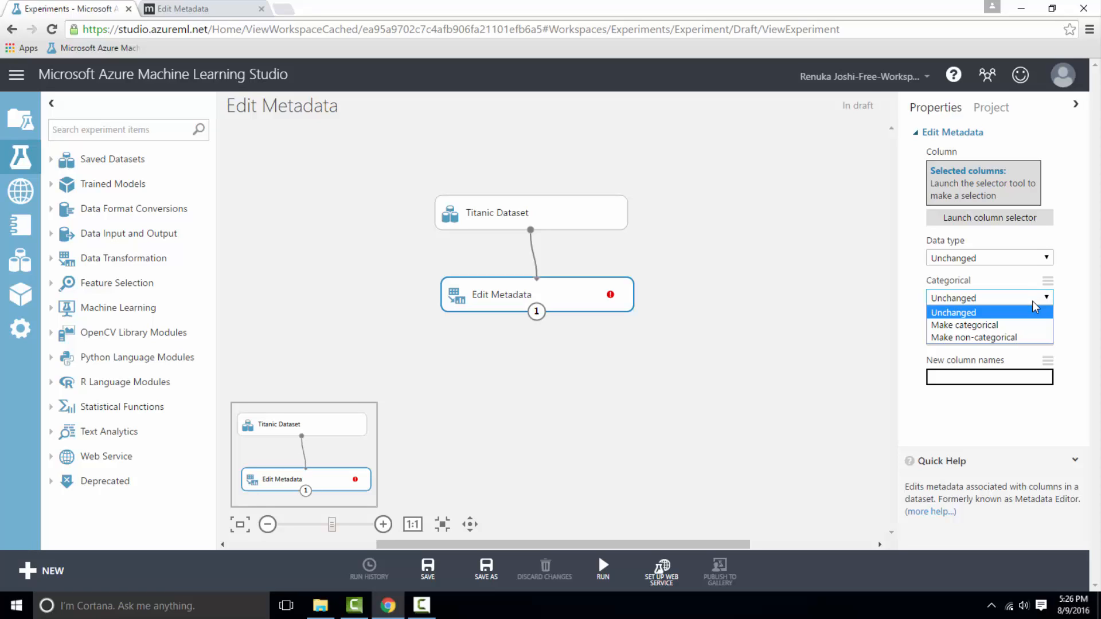
{"action": "mouse_move", "coordinate": [1017, 315]}
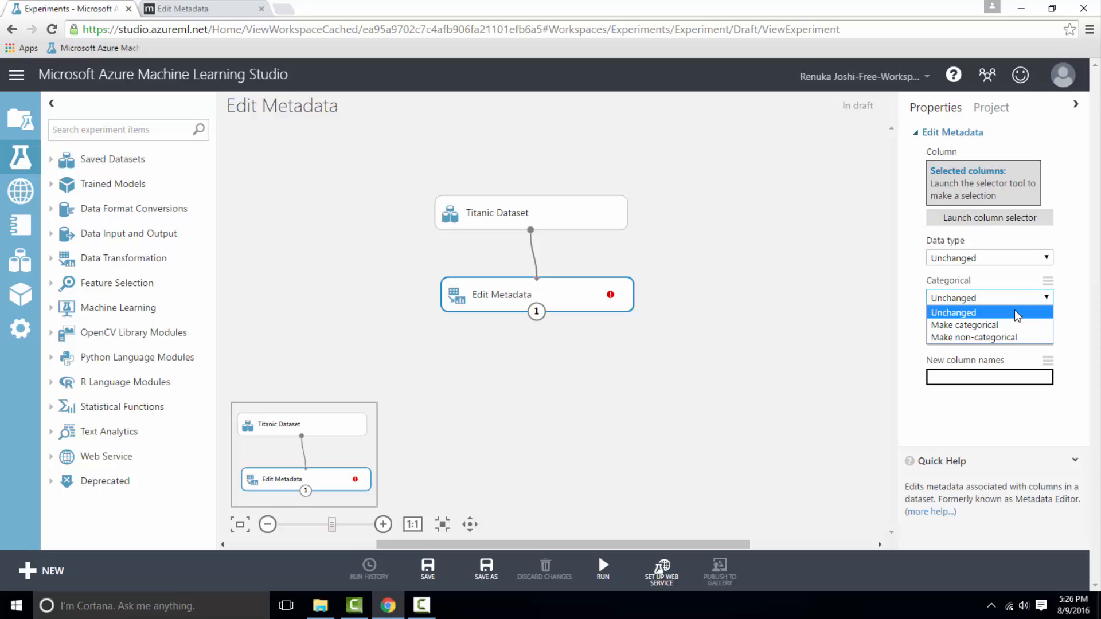
{"action": "left_click", "coordinate": [983, 312]}
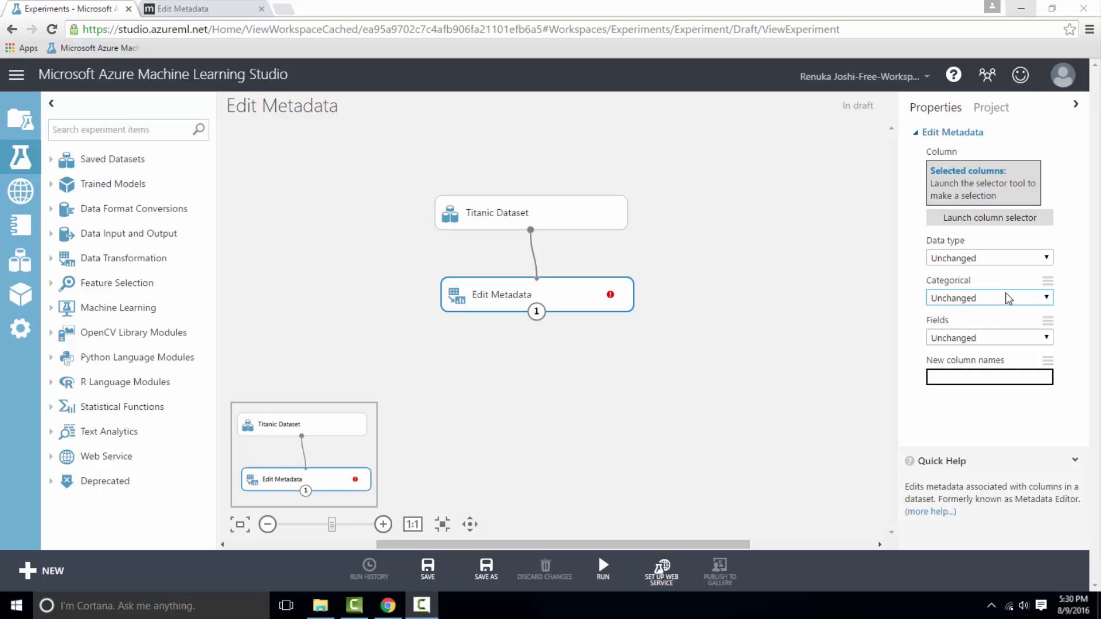
{"action": "mouse_move", "coordinate": [990, 291]}
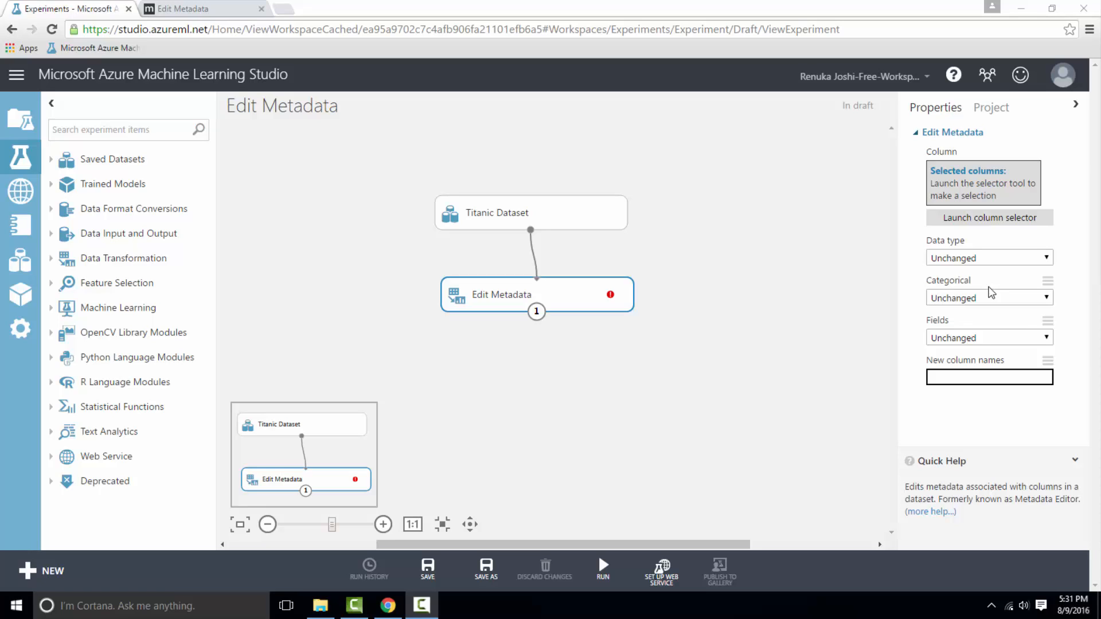
{"action": "mouse_move", "coordinate": [967, 328]}
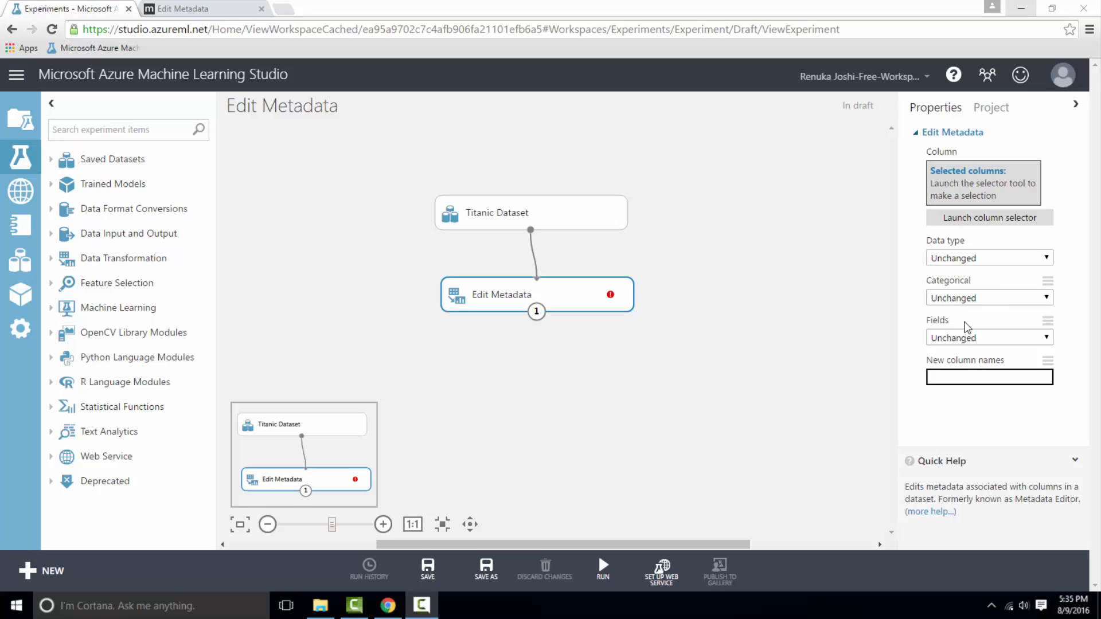
{"action": "mouse_move", "coordinate": [966, 327]}
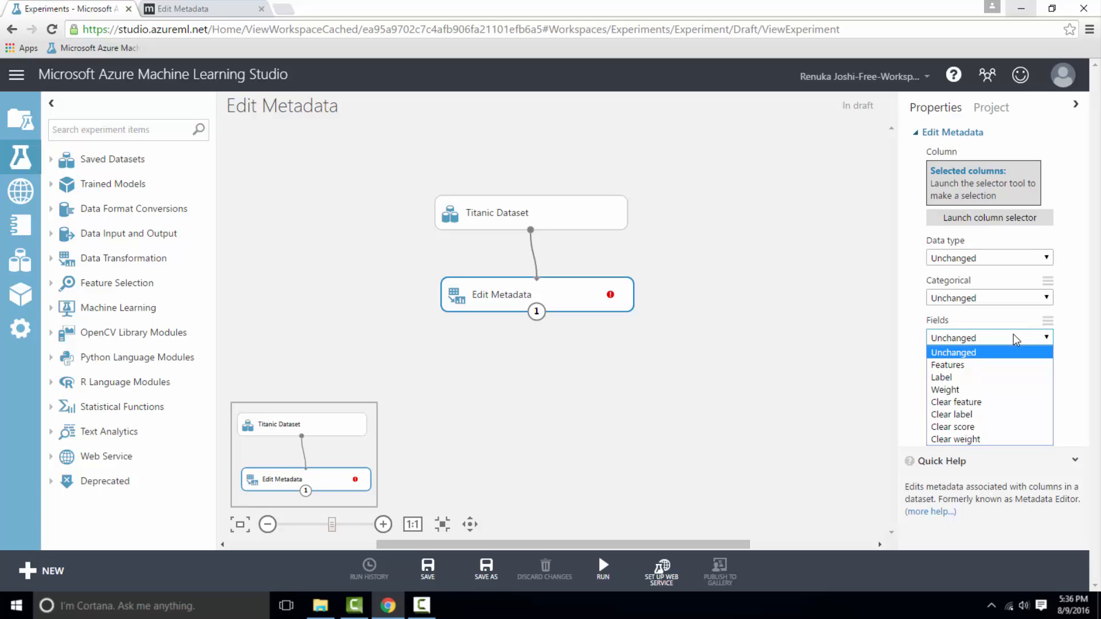
{"action": "mouse_move", "coordinate": [991, 364]}
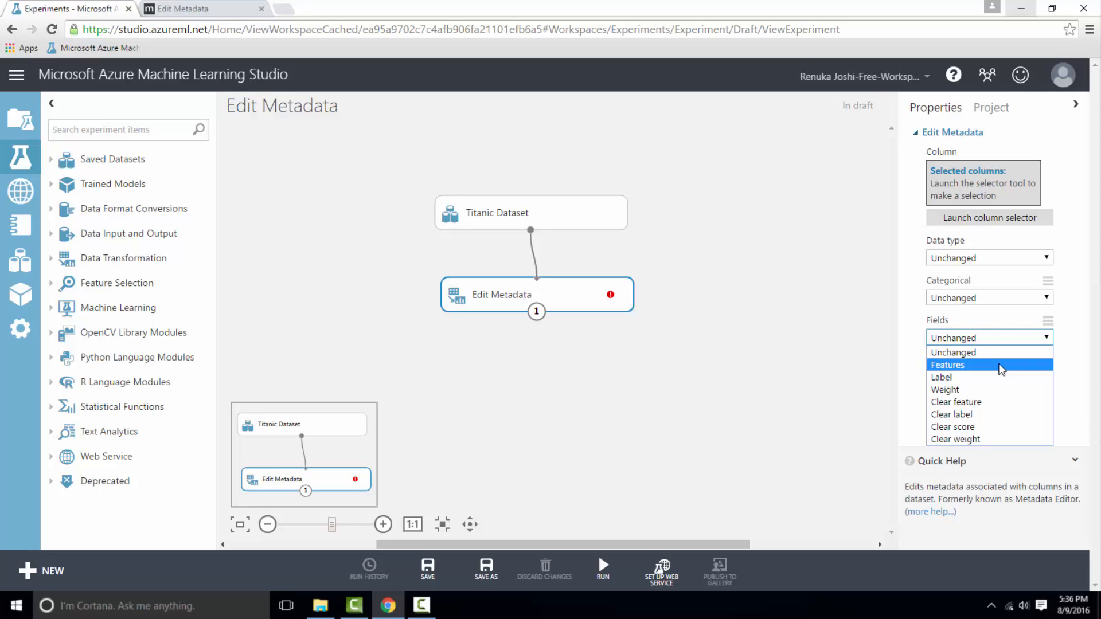
{"action": "mouse_move", "coordinate": [1001, 371]}
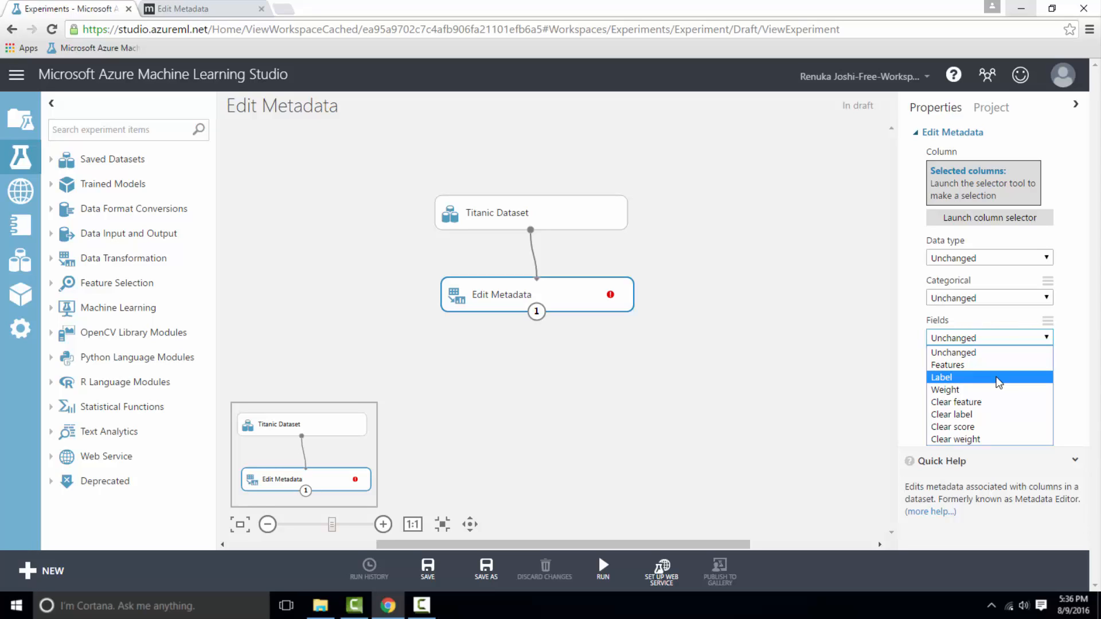
{"action": "mouse_move", "coordinate": [999, 389]}
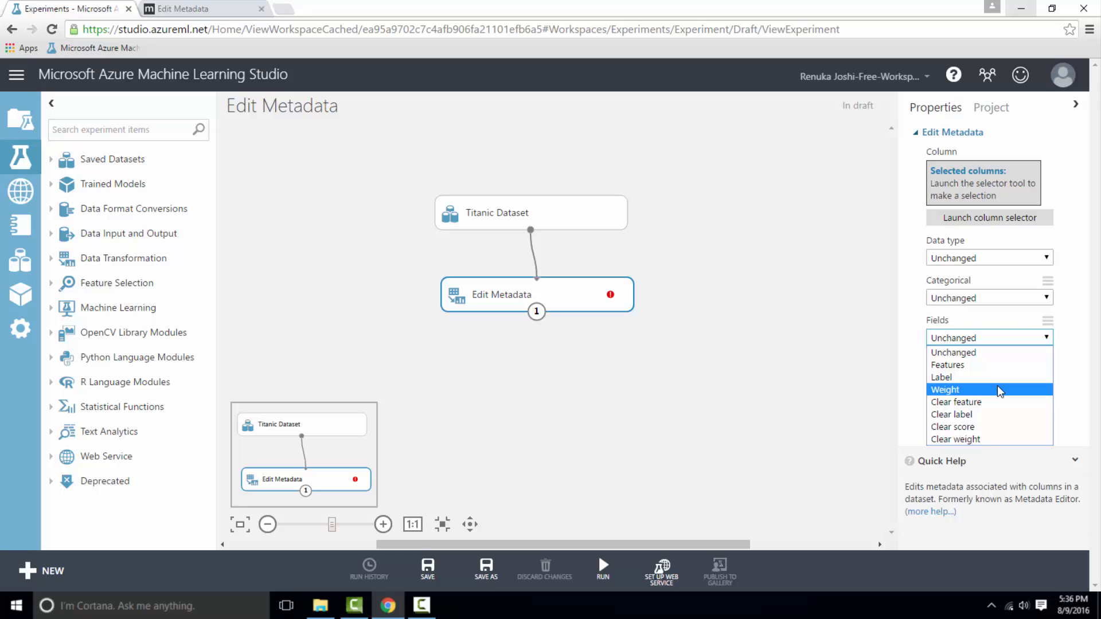
{"action": "mouse_move", "coordinate": [990, 402]}
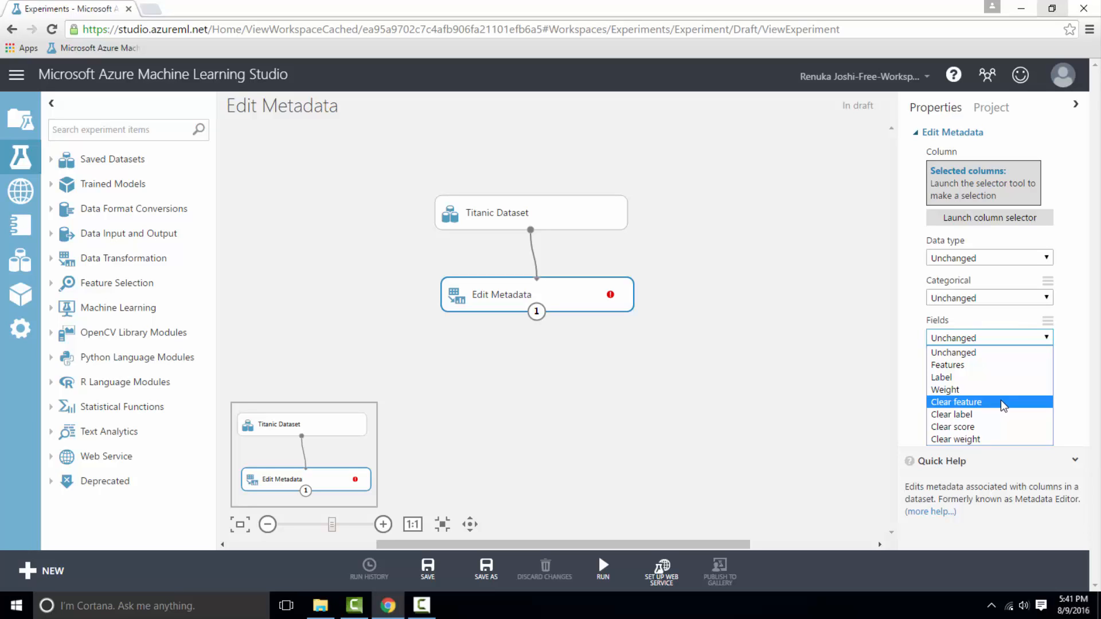
{"action": "mouse_move", "coordinate": [1008, 414]}
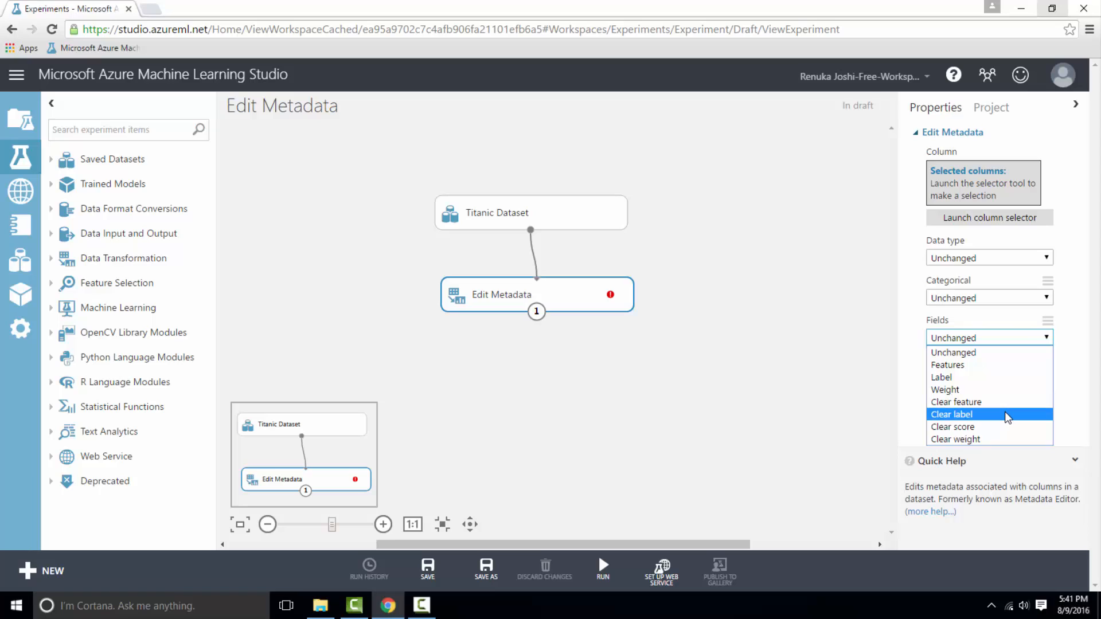
{"action": "mouse_move", "coordinate": [1011, 426]}
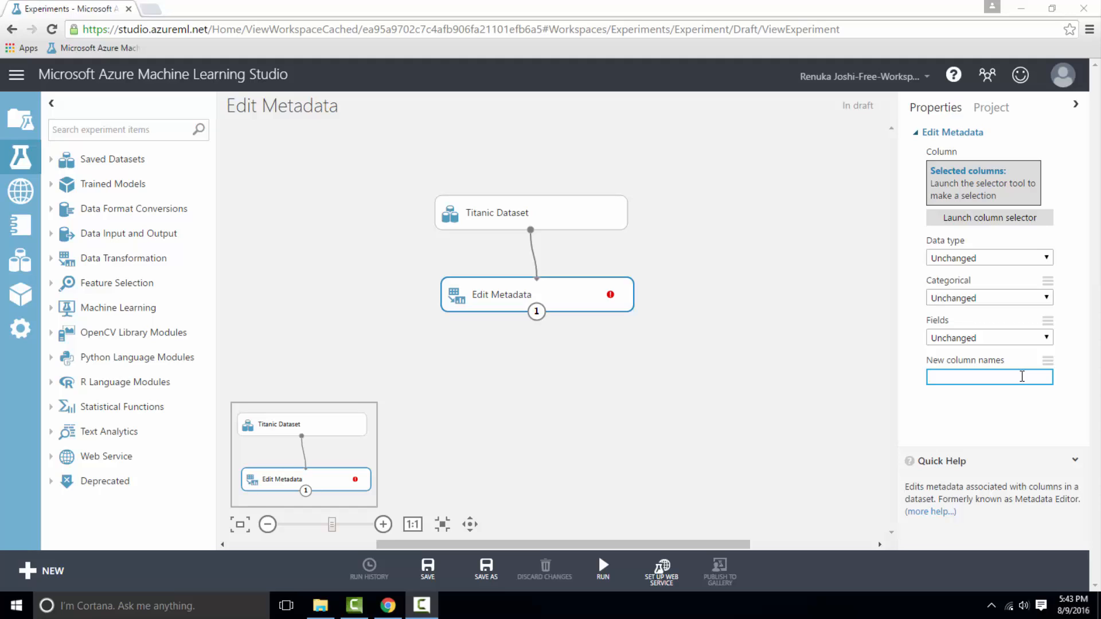
Preview the Titanic dataset, check PassengerId, Survived, Pclass and Sex statistics, then close it.
{"action": "left_click", "coordinate": [426, 569]}
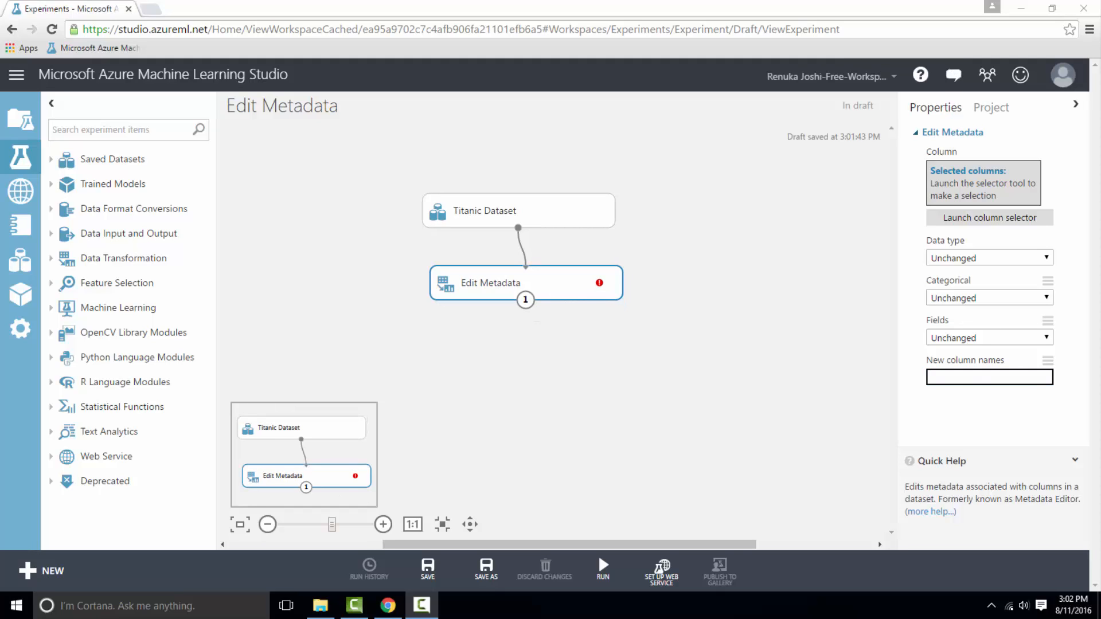
{"action": "mouse_move", "coordinate": [650, 530]}
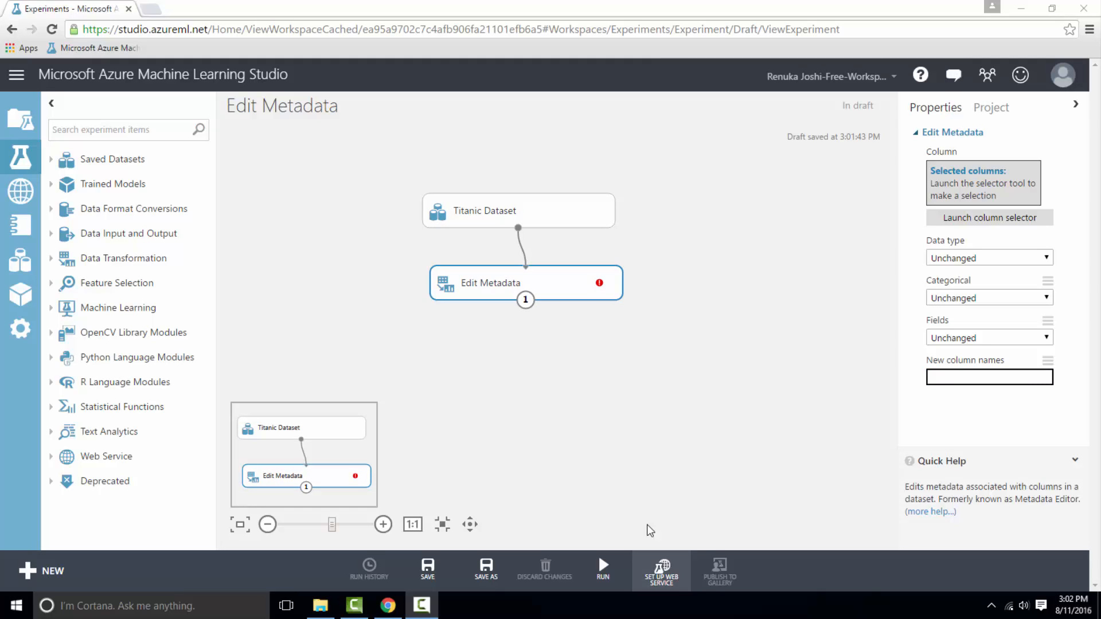
{"action": "mouse_move", "coordinate": [518, 228]}
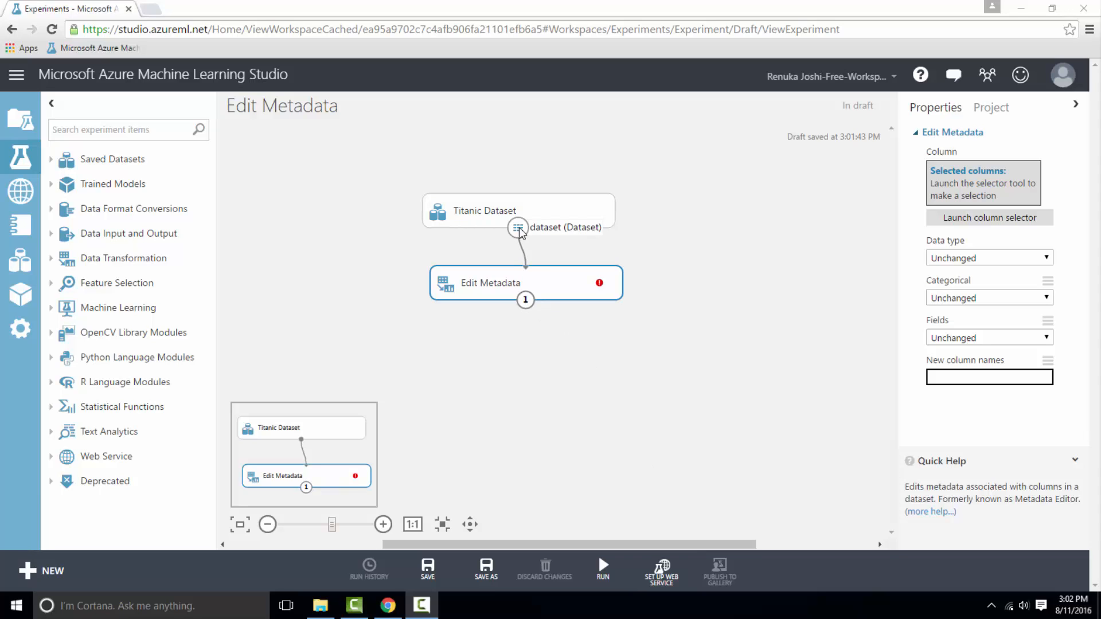
{"action": "left_click", "coordinate": [519, 229]}
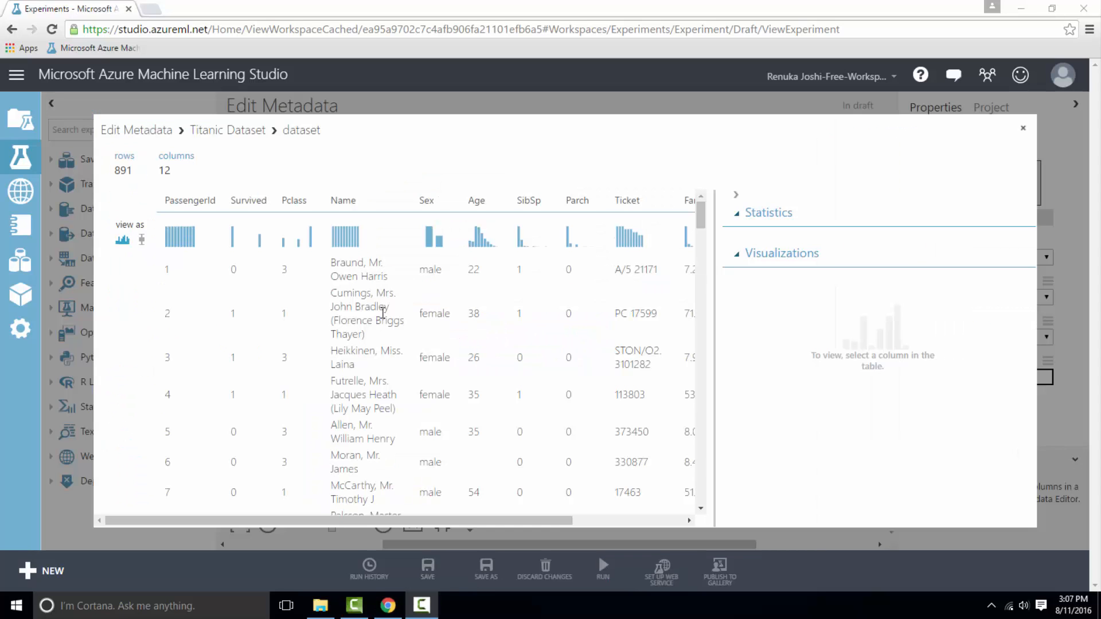
{"action": "left_click", "coordinate": [190, 200]}
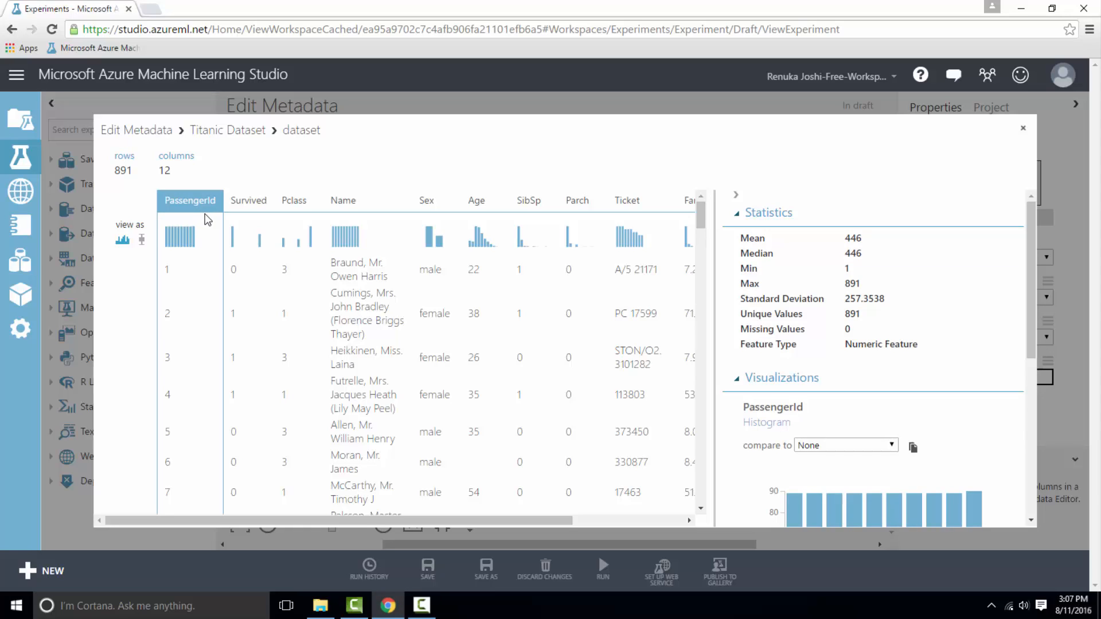
{"action": "left_click", "coordinate": [247, 201]}
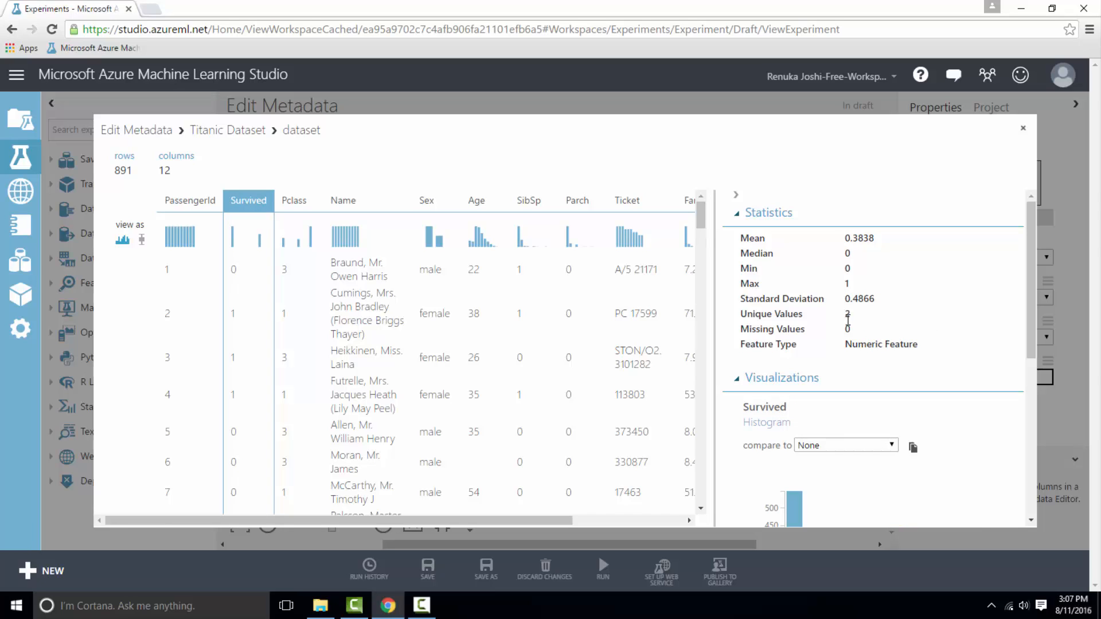
{"action": "mouse_move", "coordinate": [857, 322]}
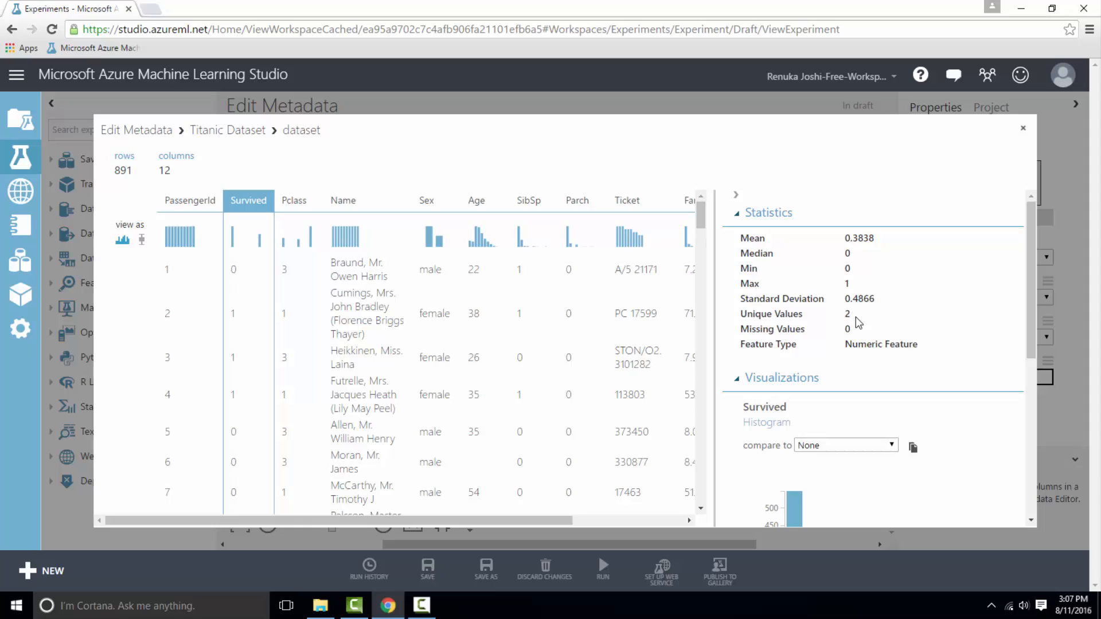
{"action": "mouse_move", "coordinate": [512, 284]}
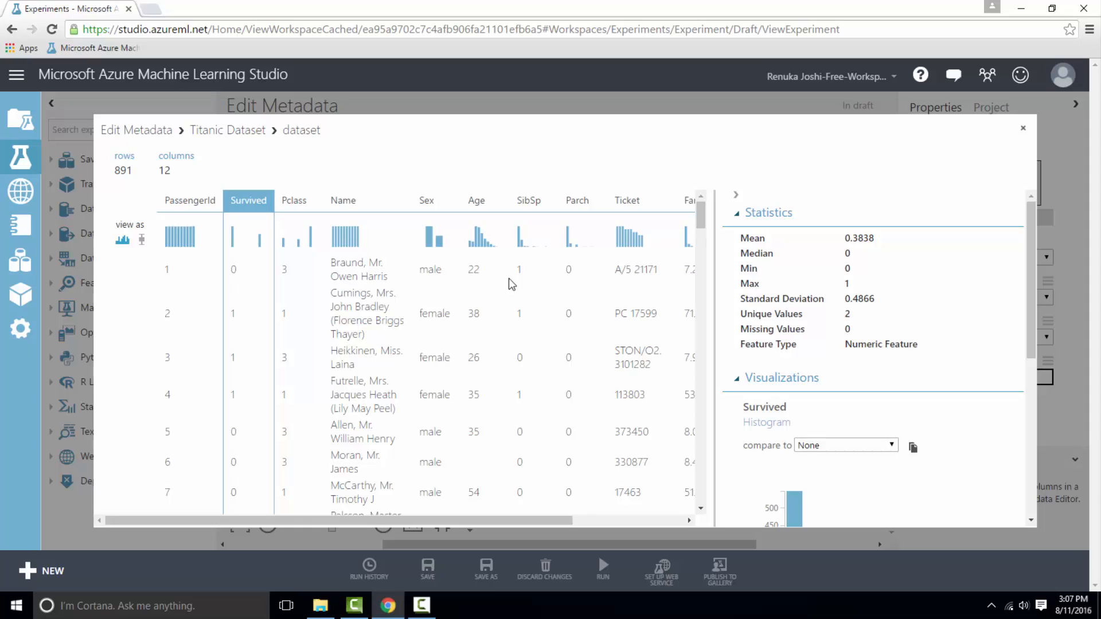
{"action": "left_click", "coordinate": [293, 200]}
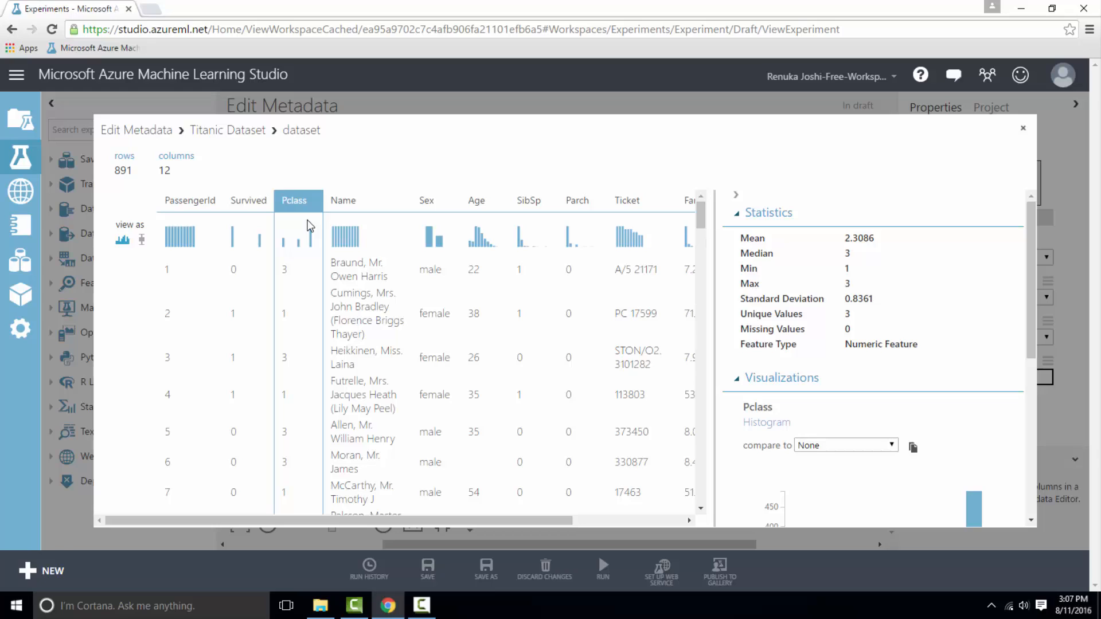
{"action": "mouse_move", "coordinate": [334, 221]}
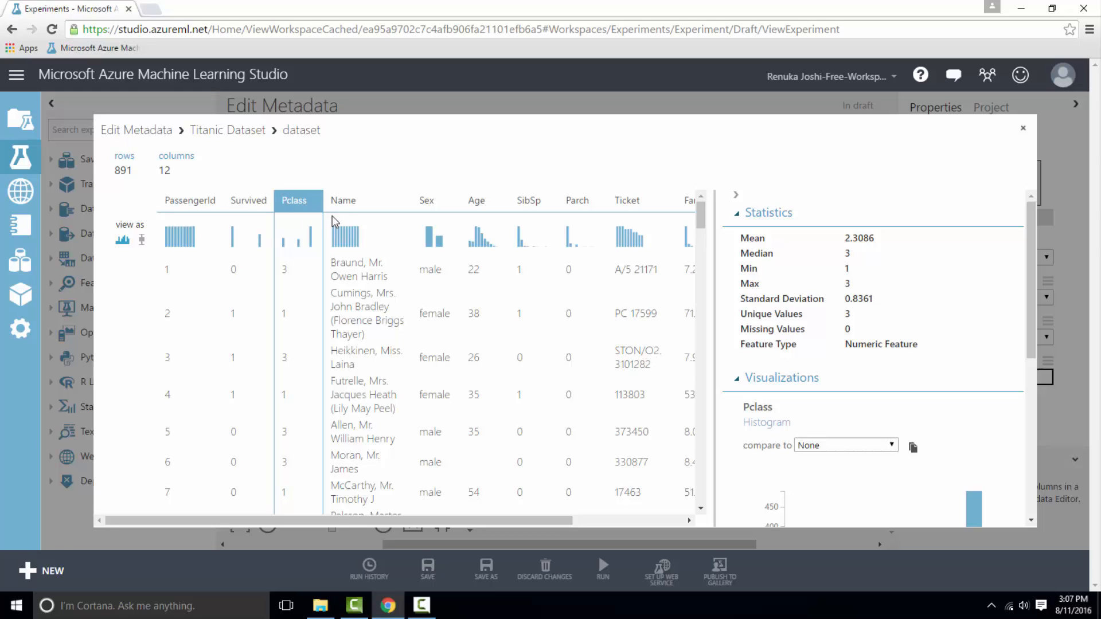
{"action": "left_click", "coordinate": [426, 200]}
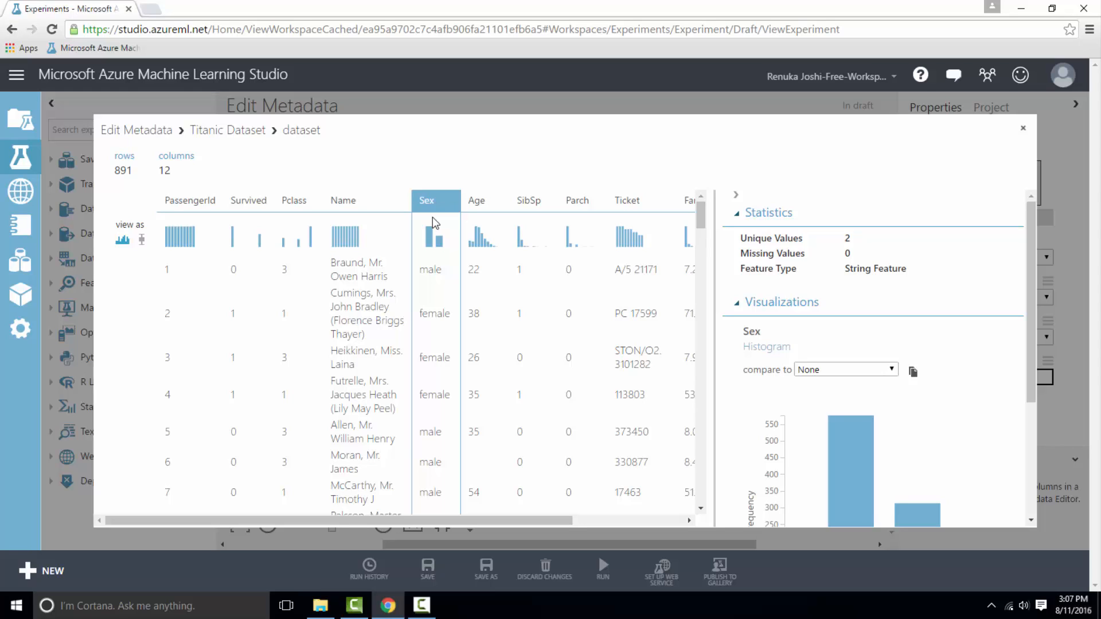
{"action": "left_click", "coordinate": [1023, 127]}
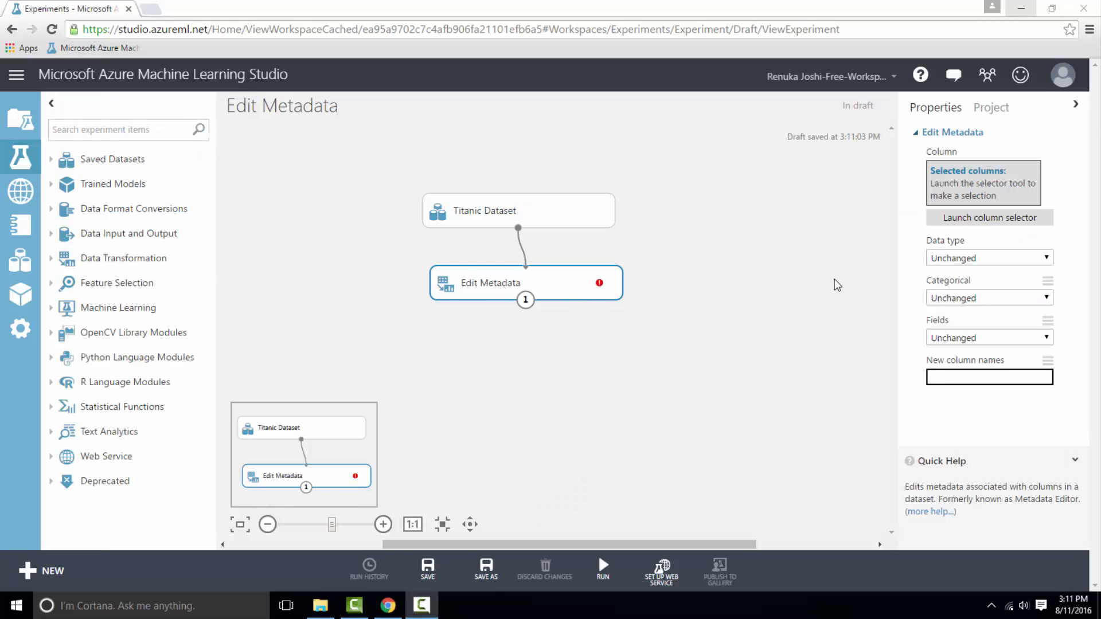
Target the Survived, Pclass and Sex columns and make them categorical.
{"action": "left_click", "coordinate": [989, 218]}
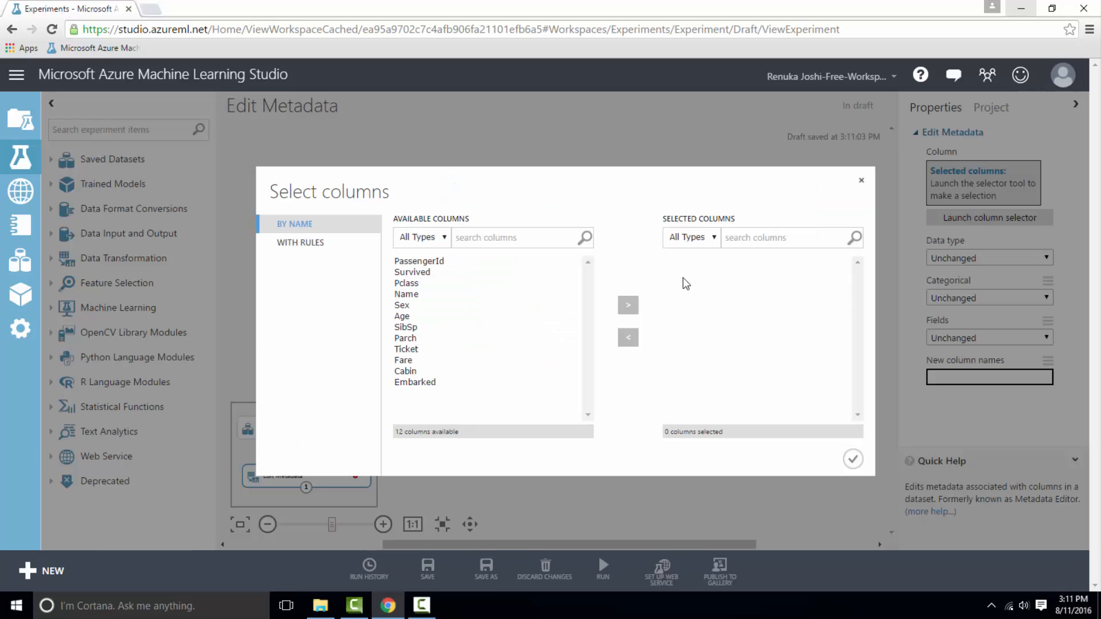
{"action": "left_click", "coordinate": [413, 277]}
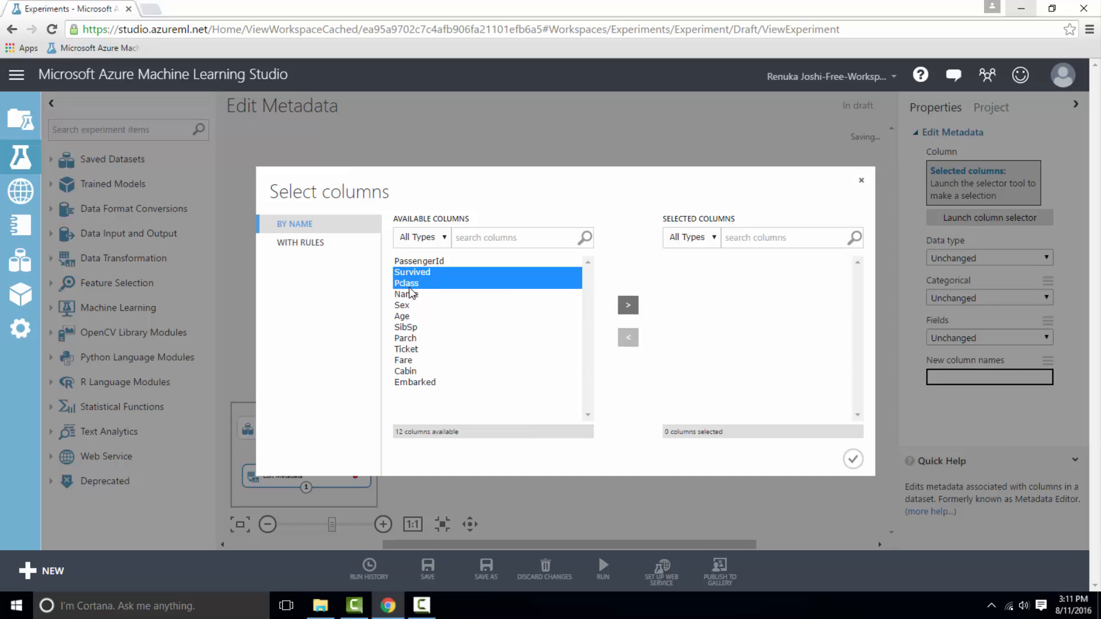
{"action": "left_click", "coordinate": [627, 304]}
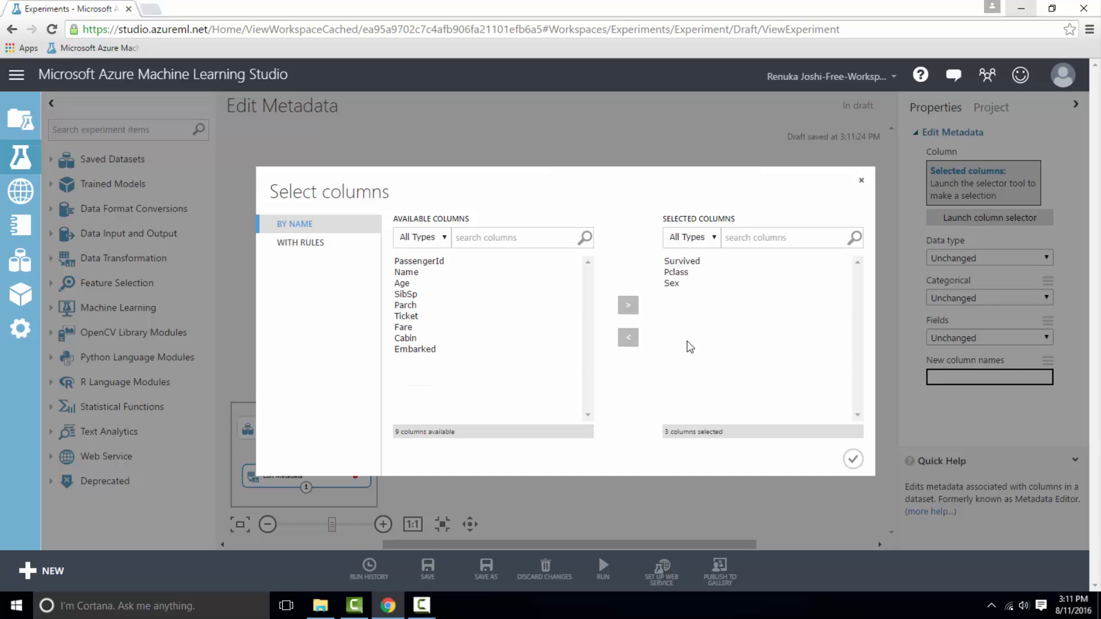
{"action": "left_click", "coordinate": [853, 459]}
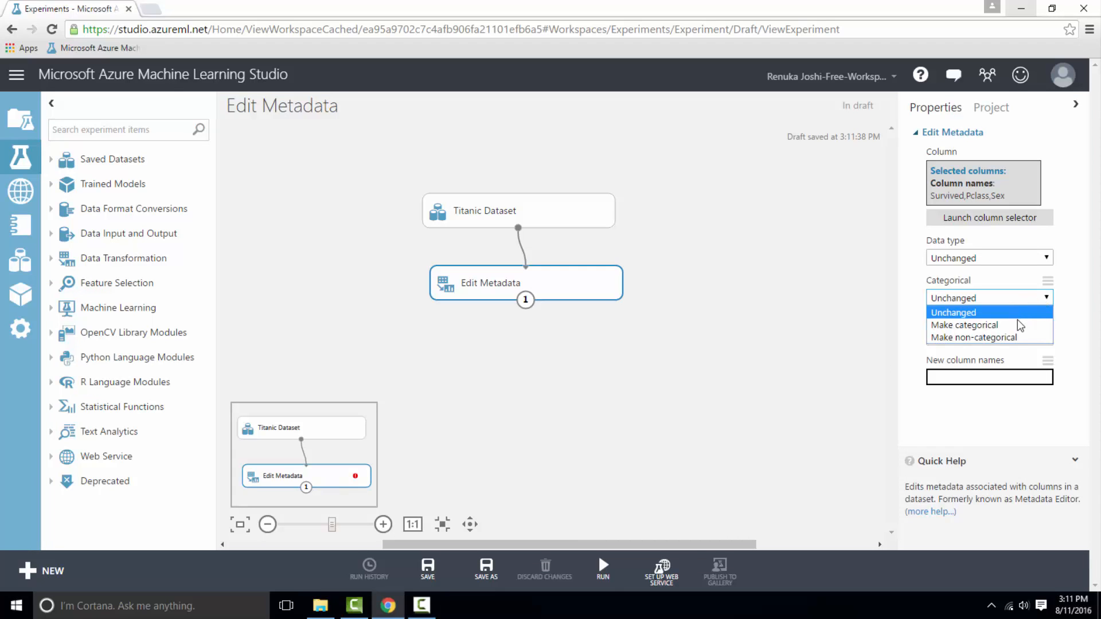
{"action": "mouse_move", "coordinate": [989, 325]}
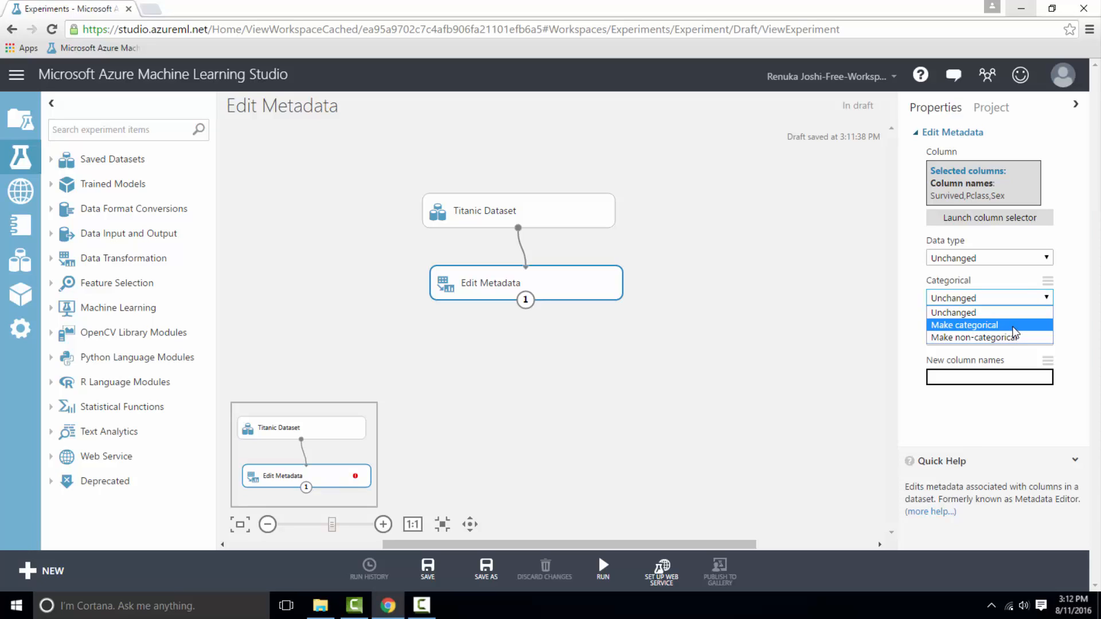
{"action": "left_click", "coordinate": [963, 325]}
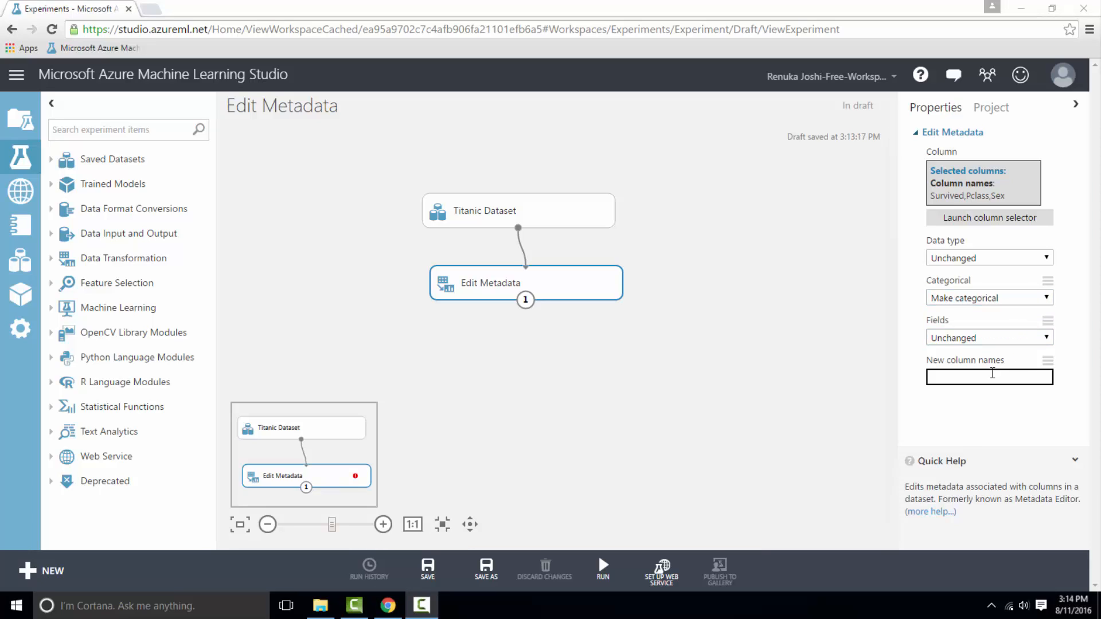
Set new column names 'Survived,PassengerClass' and run the experiment.
{"action": "left_click", "coordinate": [989, 377]}
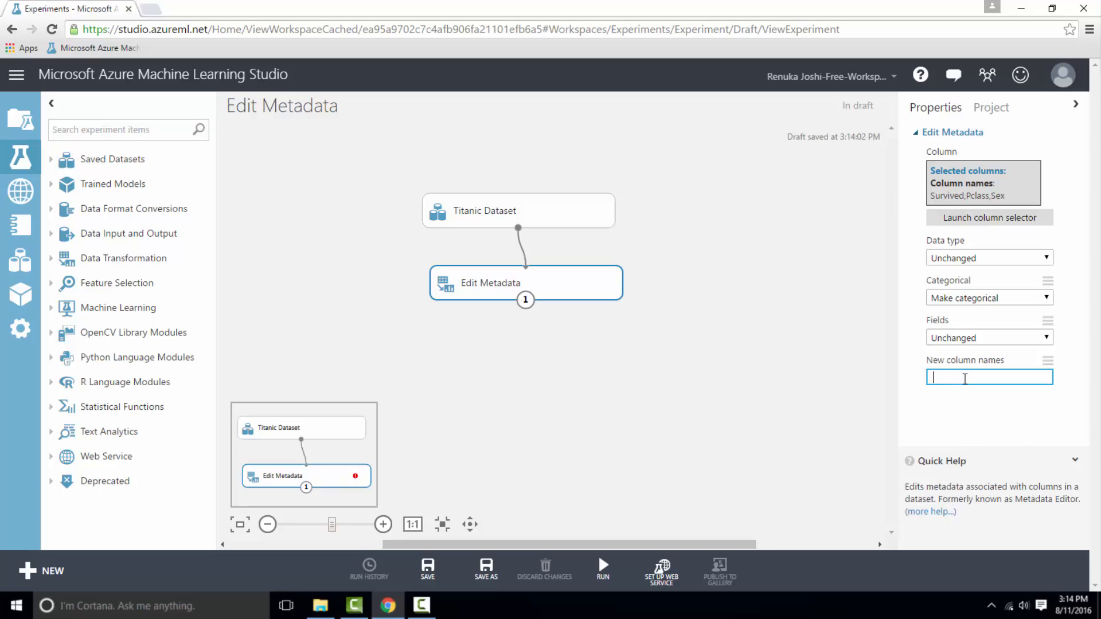
{"action": "type", "text": "Survived,PassengerClass,Sex"}
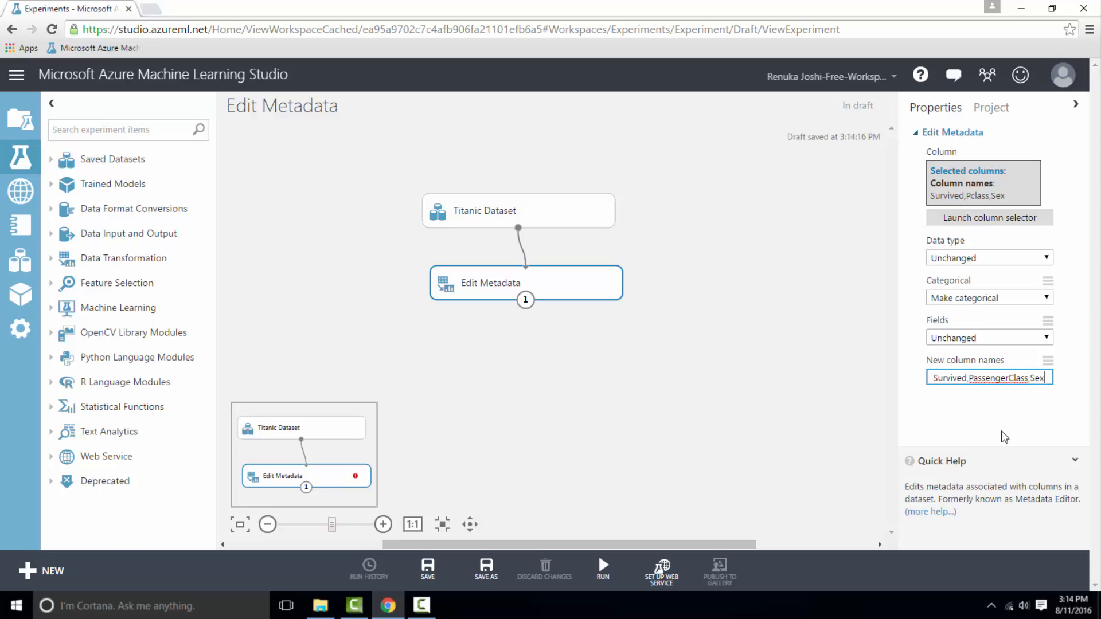
{"action": "mouse_move", "coordinate": [620, 543]}
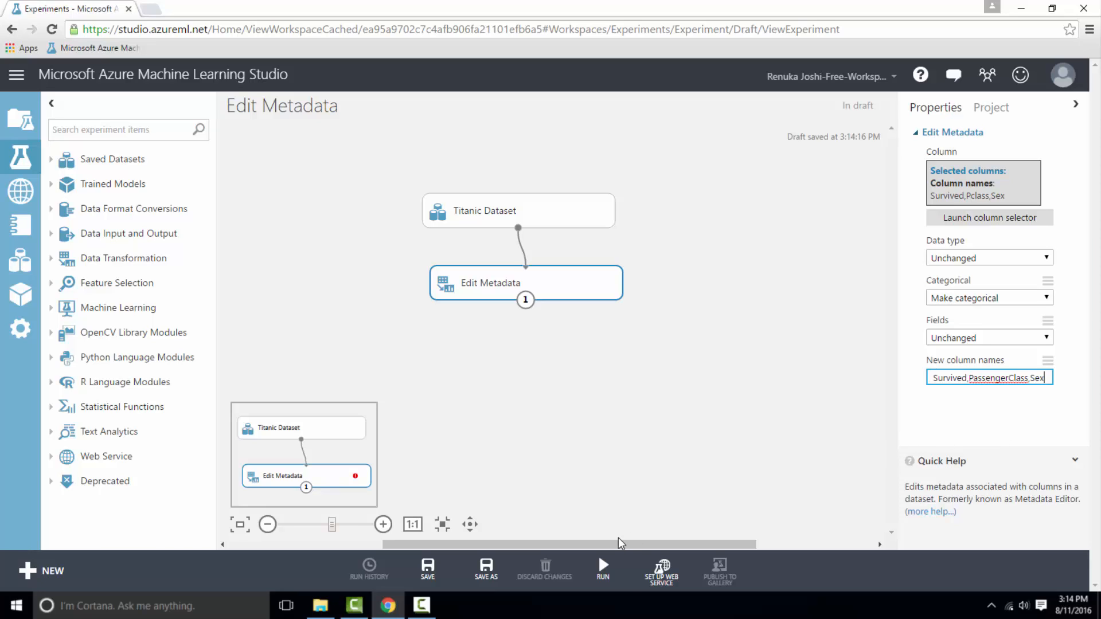
{"action": "left_click", "coordinate": [602, 565]}
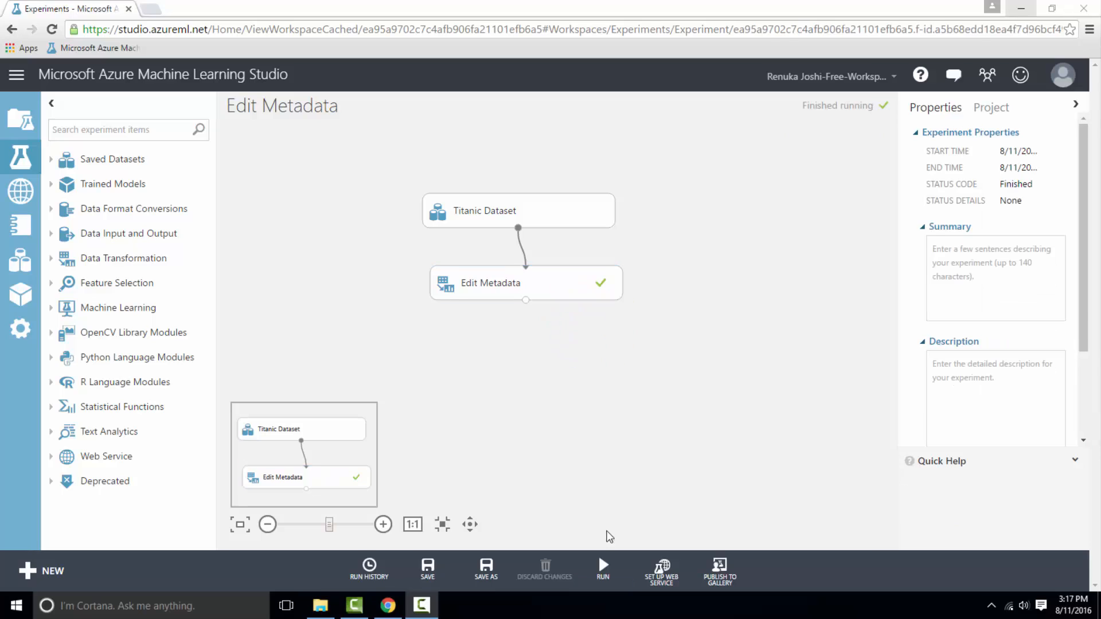
{"action": "mouse_move", "coordinate": [526, 300]}
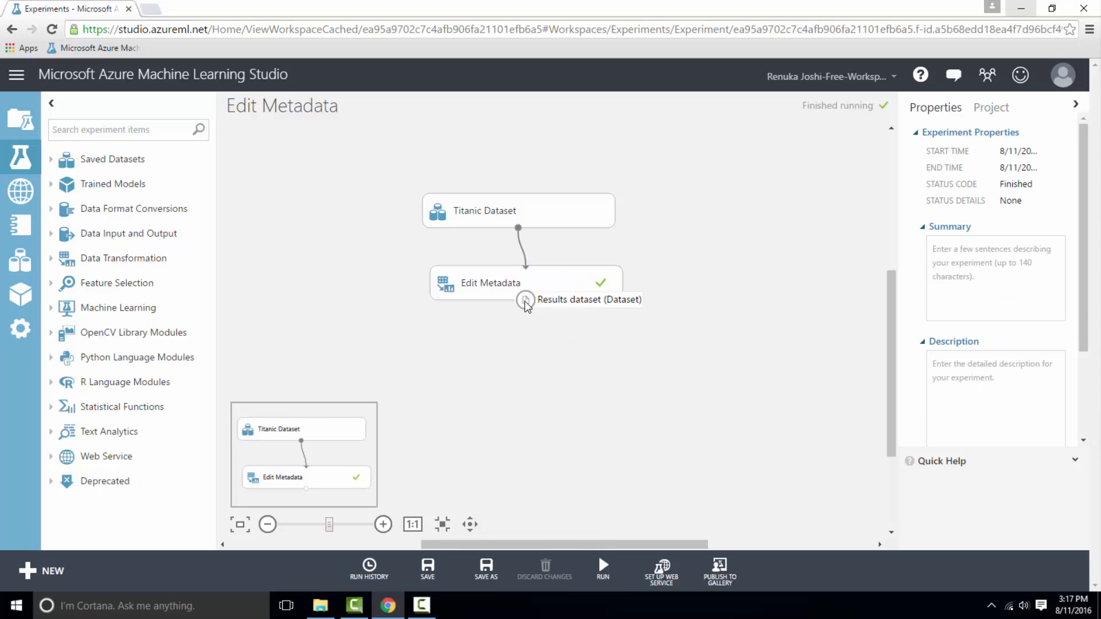
{"action": "left_click", "coordinate": [525, 300]}
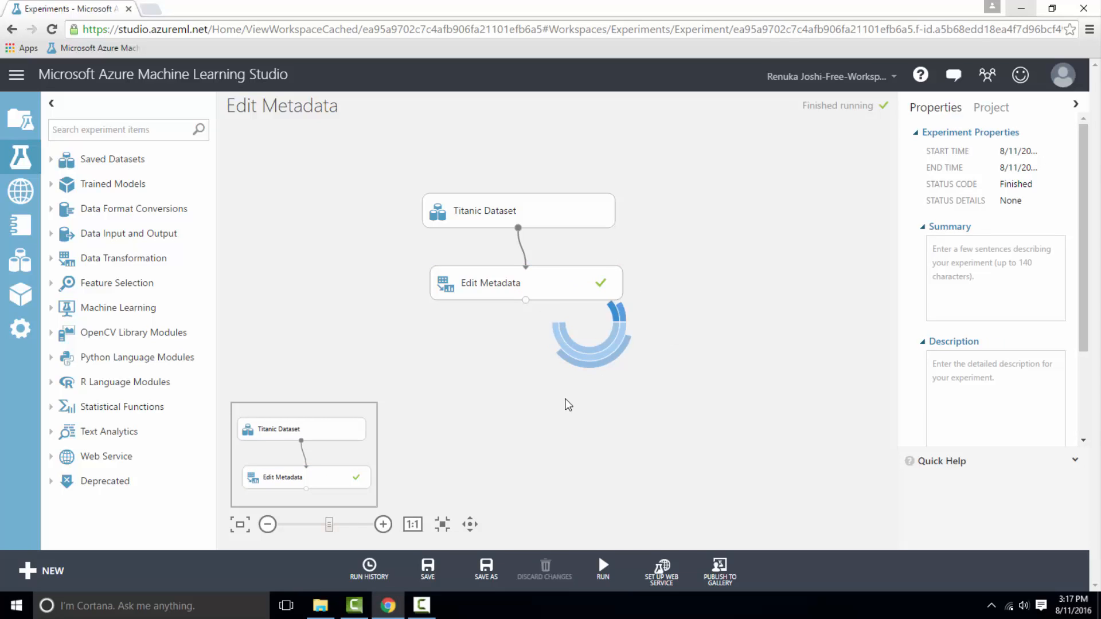
{"action": "left_click", "coordinate": [526, 300]}
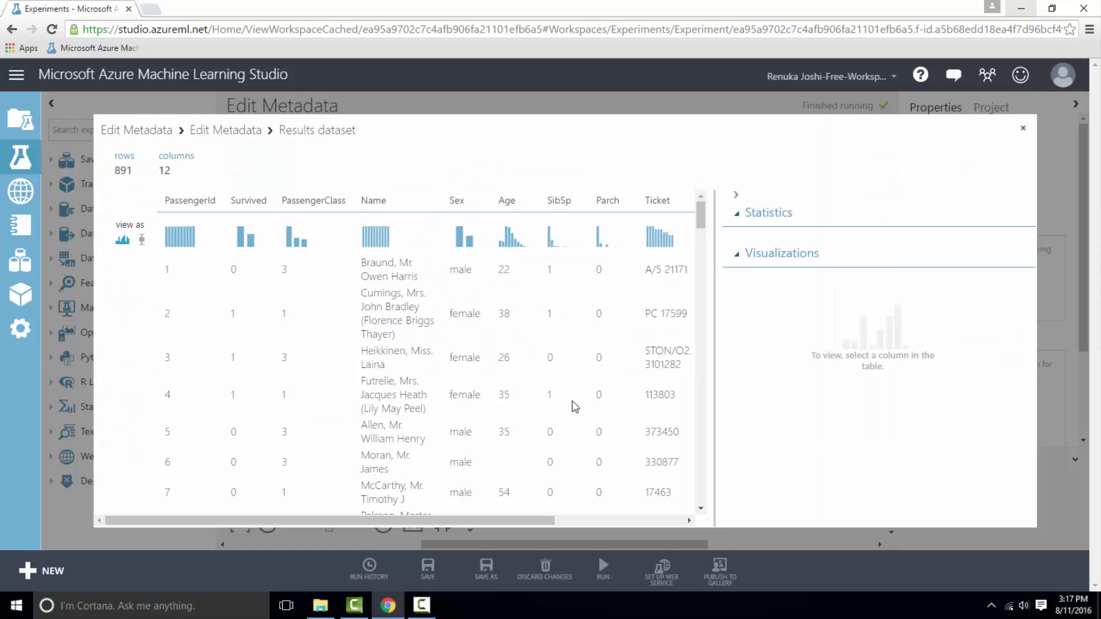
{"action": "left_click", "coordinate": [248, 200]}
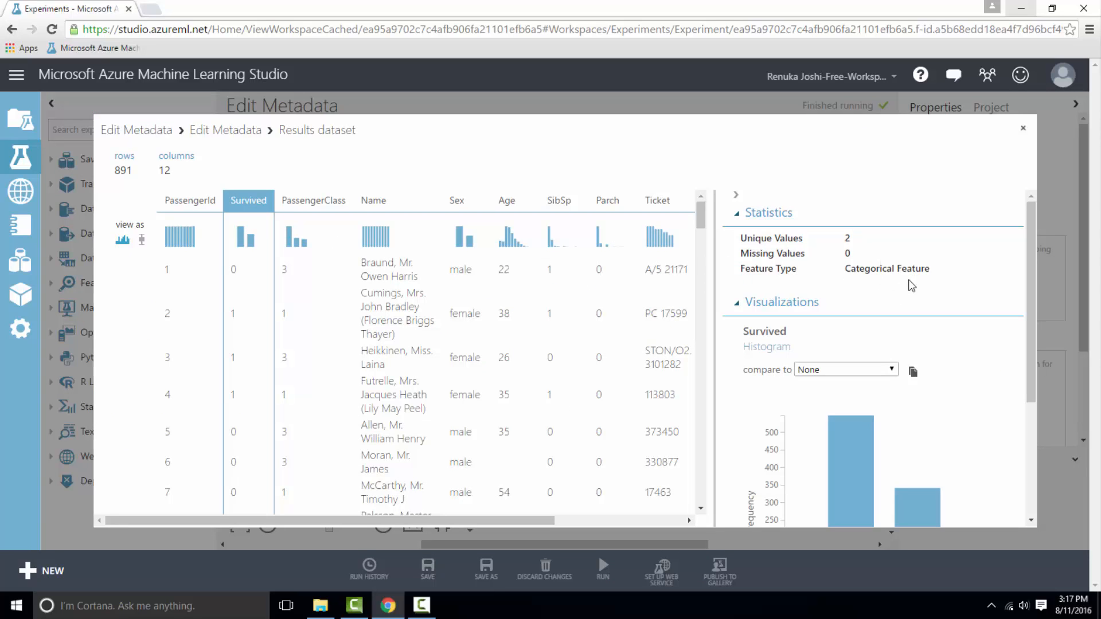
{"action": "mouse_move", "coordinate": [913, 293]}
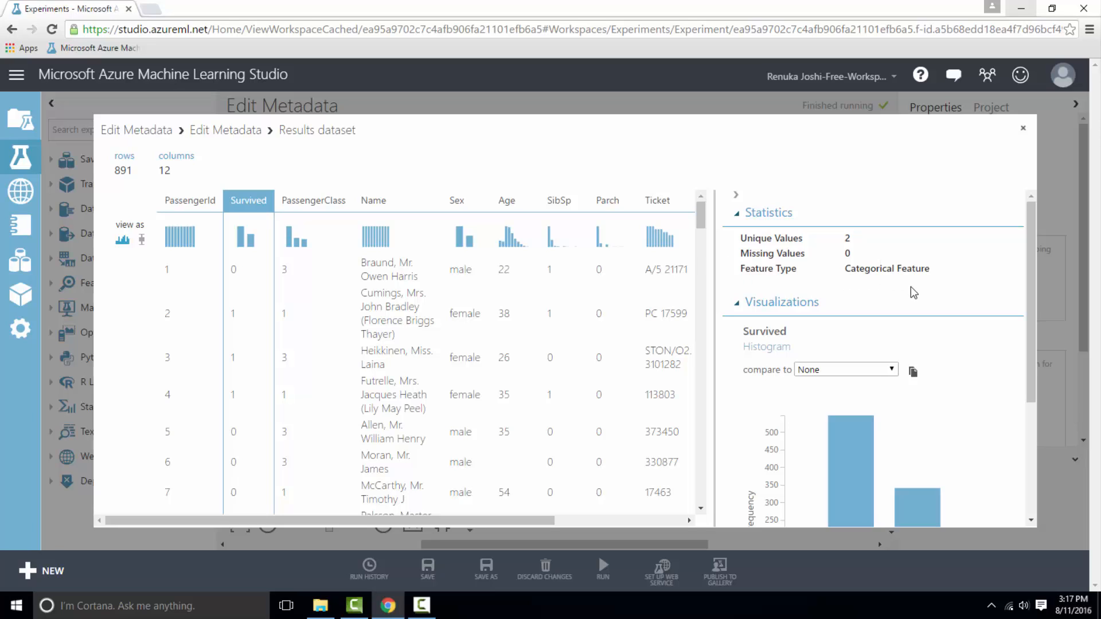
{"action": "left_click", "coordinate": [313, 201]}
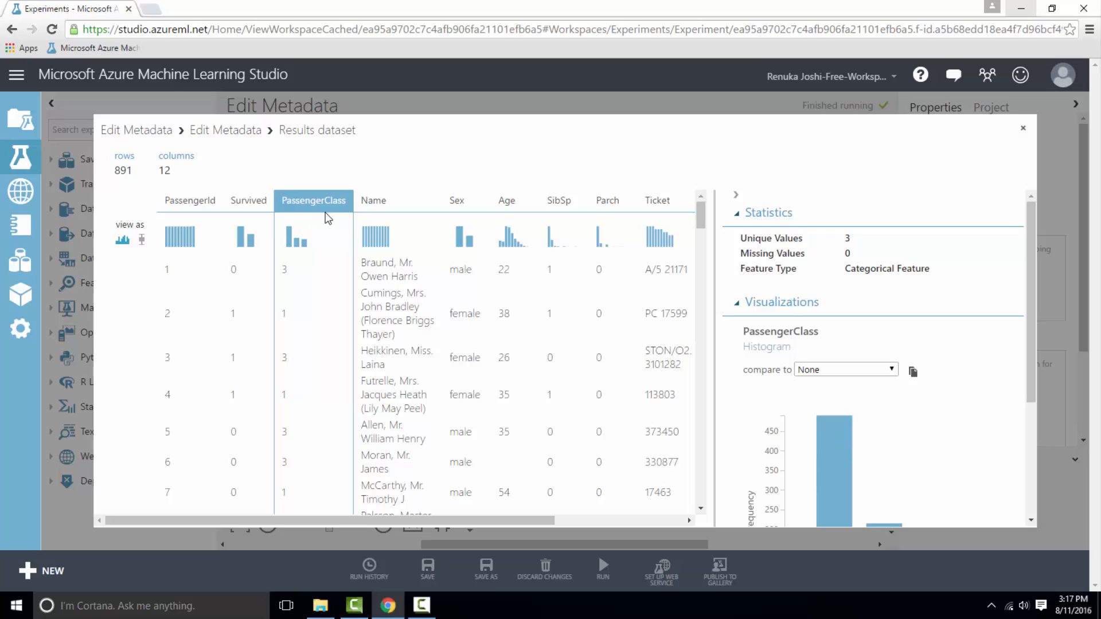
{"action": "mouse_move", "coordinate": [900, 297]}
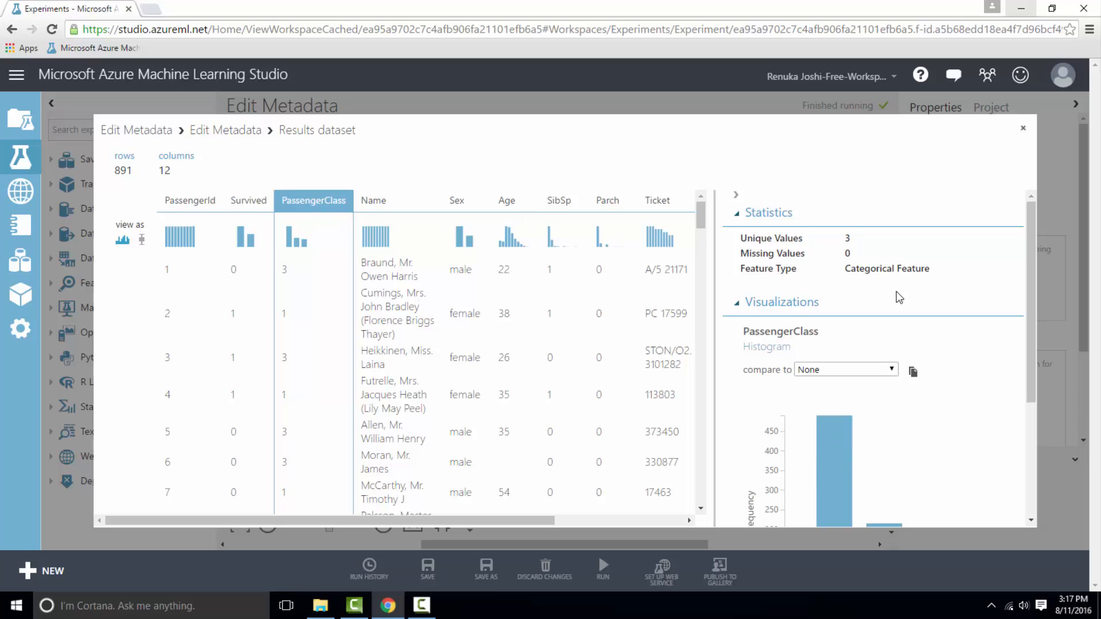
{"action": "mouse_move", "coordinate": [896, 283]}
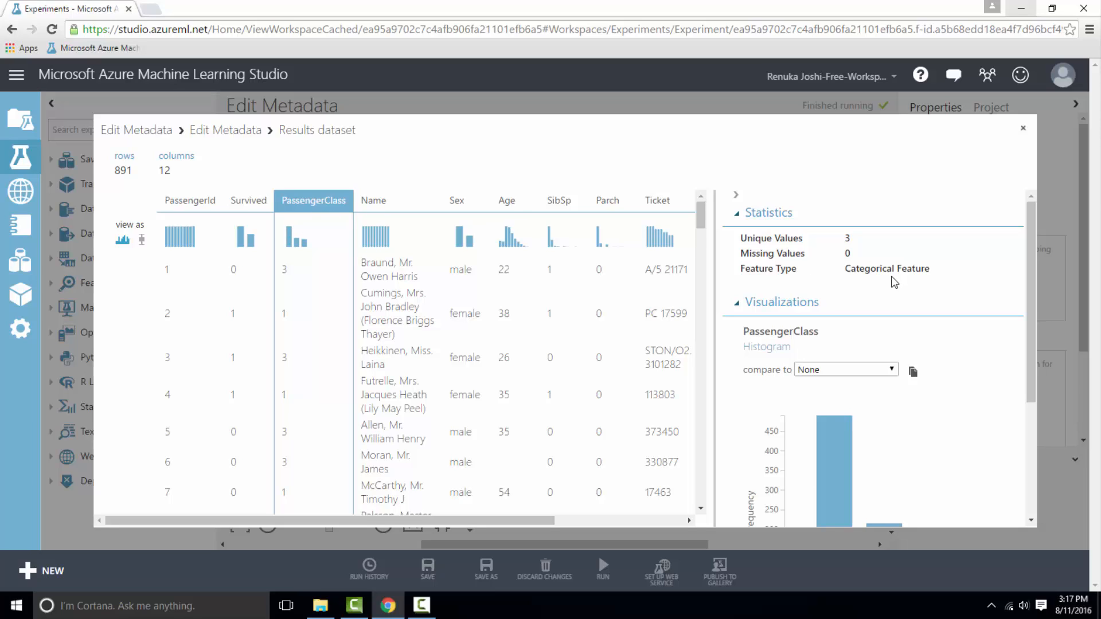
{"action": "left_click", "coordinate": [456, 200]}
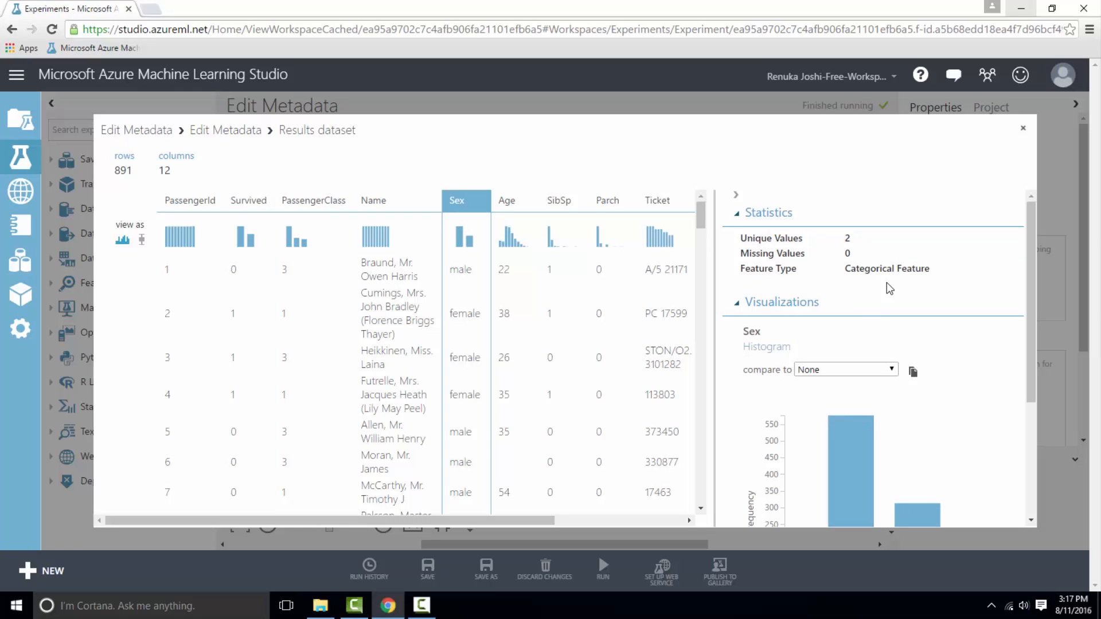
{"action": "mouse_move", "coordinate": [550, 228]}
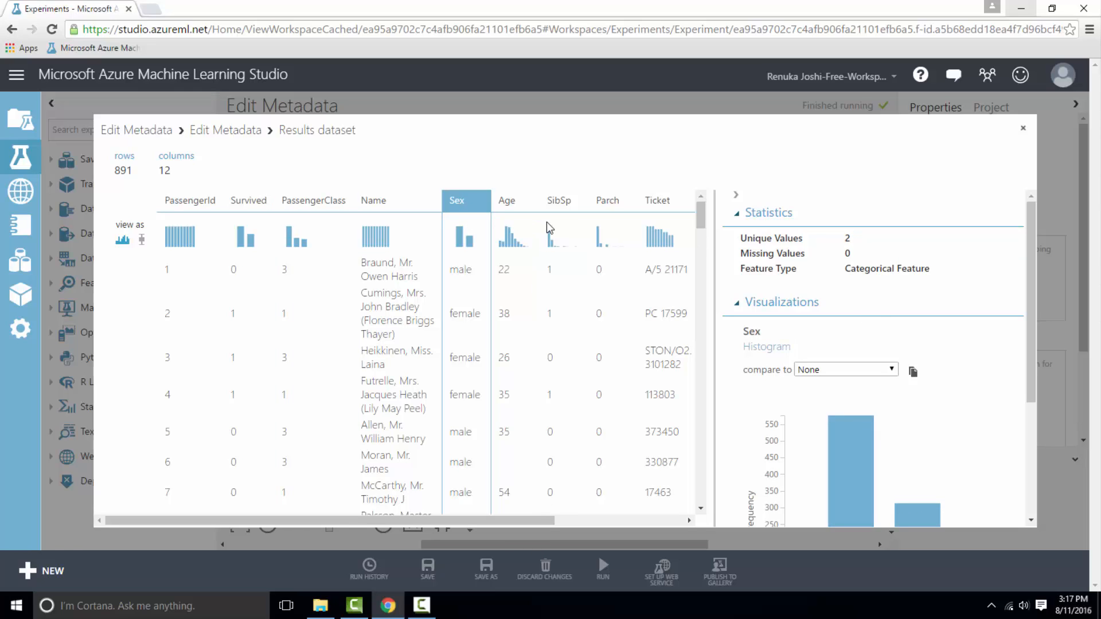
{"action": "left_click", "coordinate": [559, 201]}
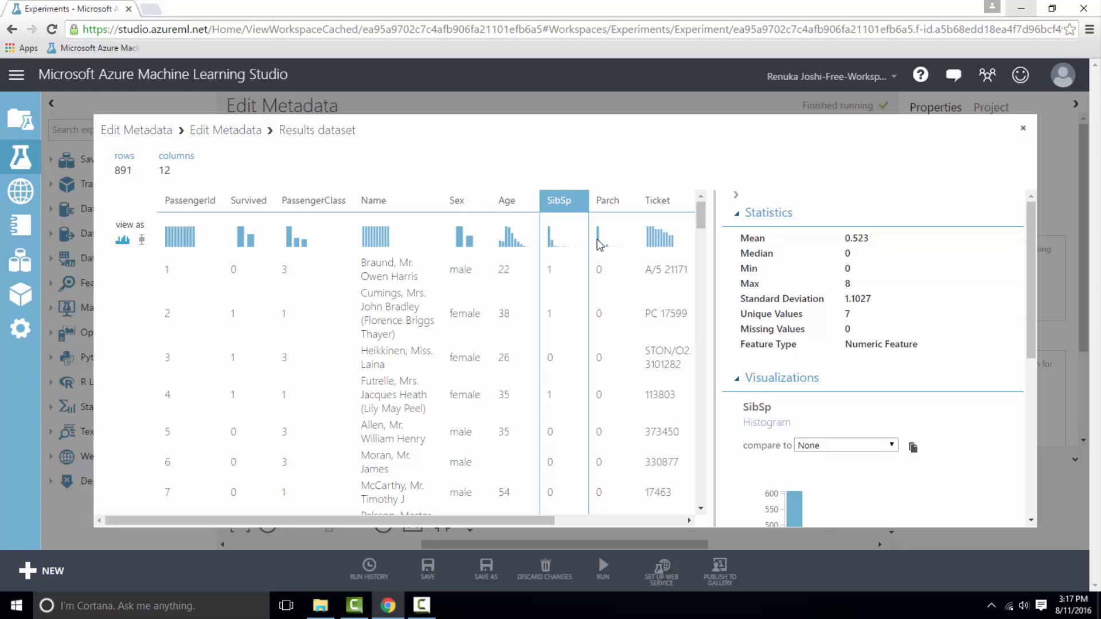
{"action": "mouse_move", "coordinate": [612, 239]}
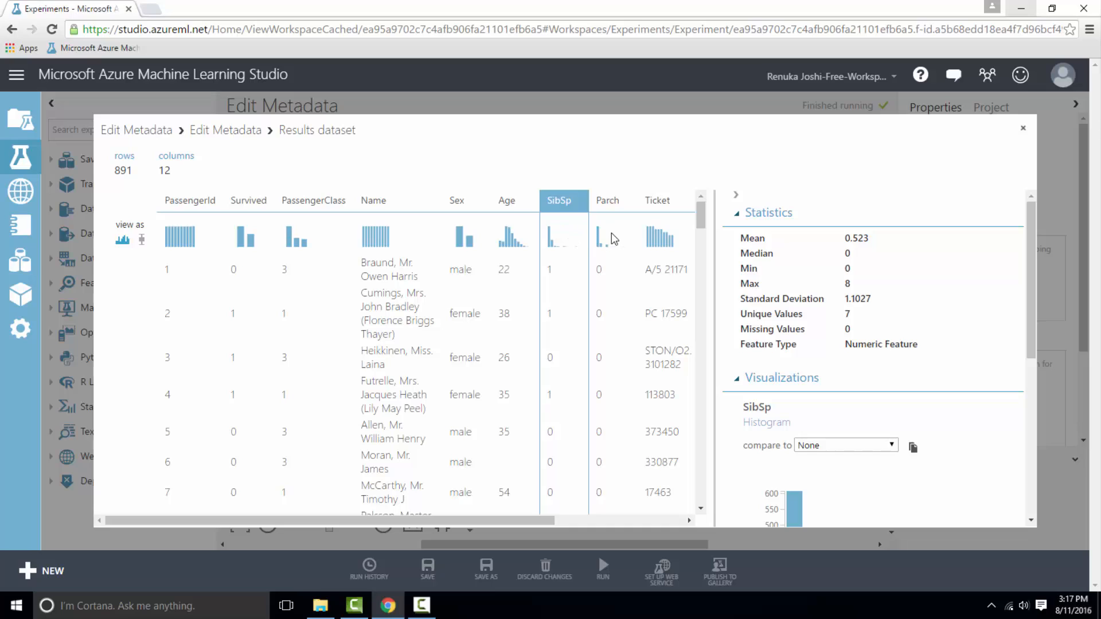
{"action": "left_click", "coordinate": [608, 200]}
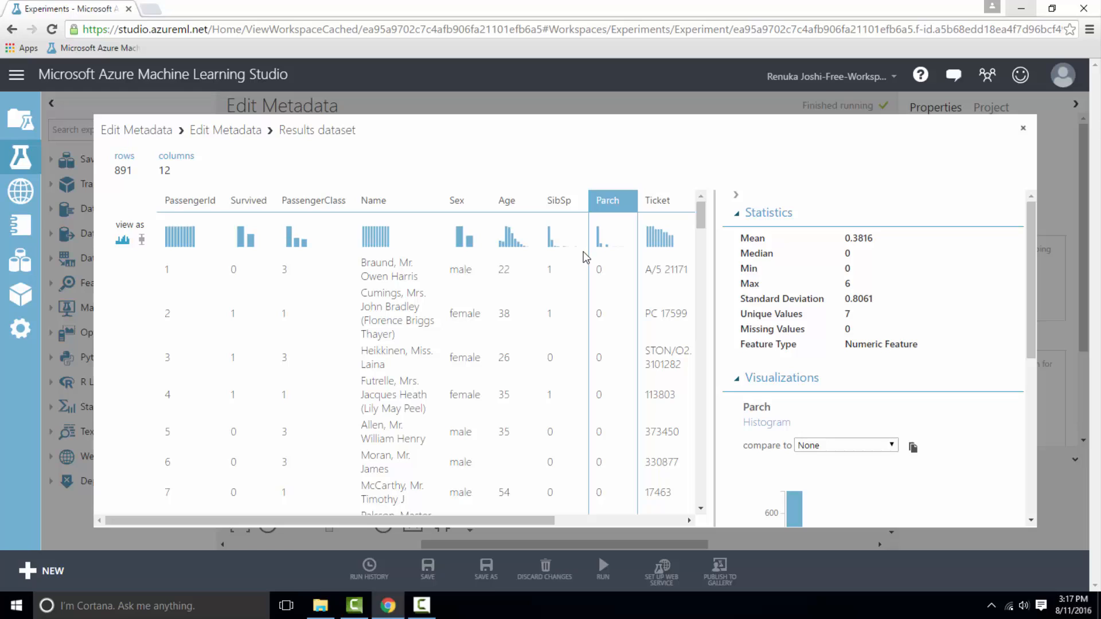
{"action": "mouse_move", "coordinate": [606, 252]}
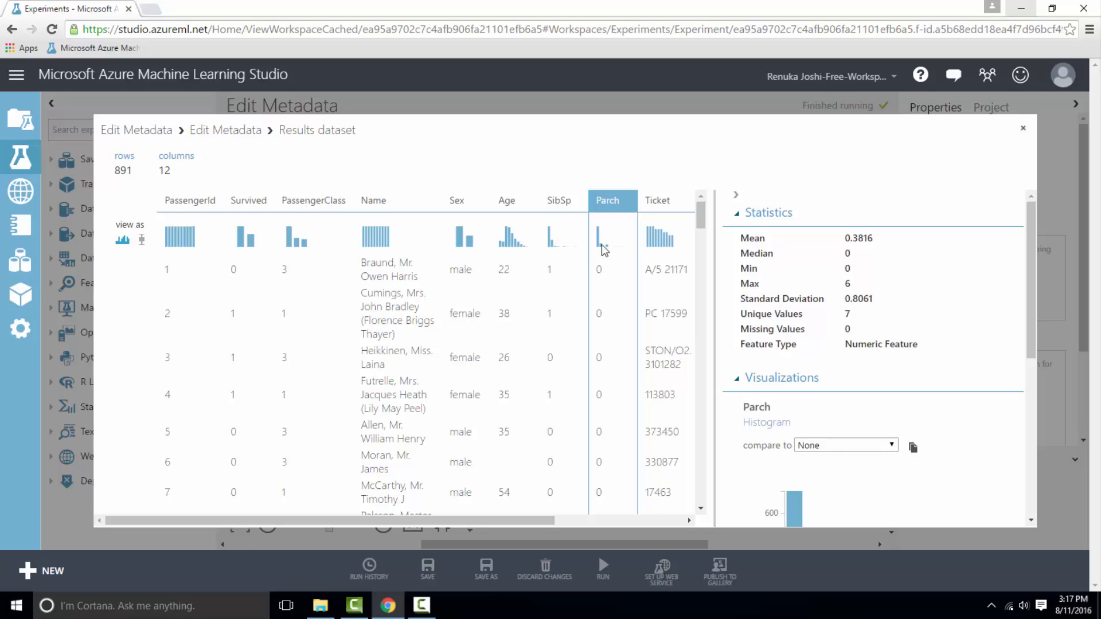
{"action": "left_click", "coordinate": [1022, 128]}
{"action": "type", "text": "e"}
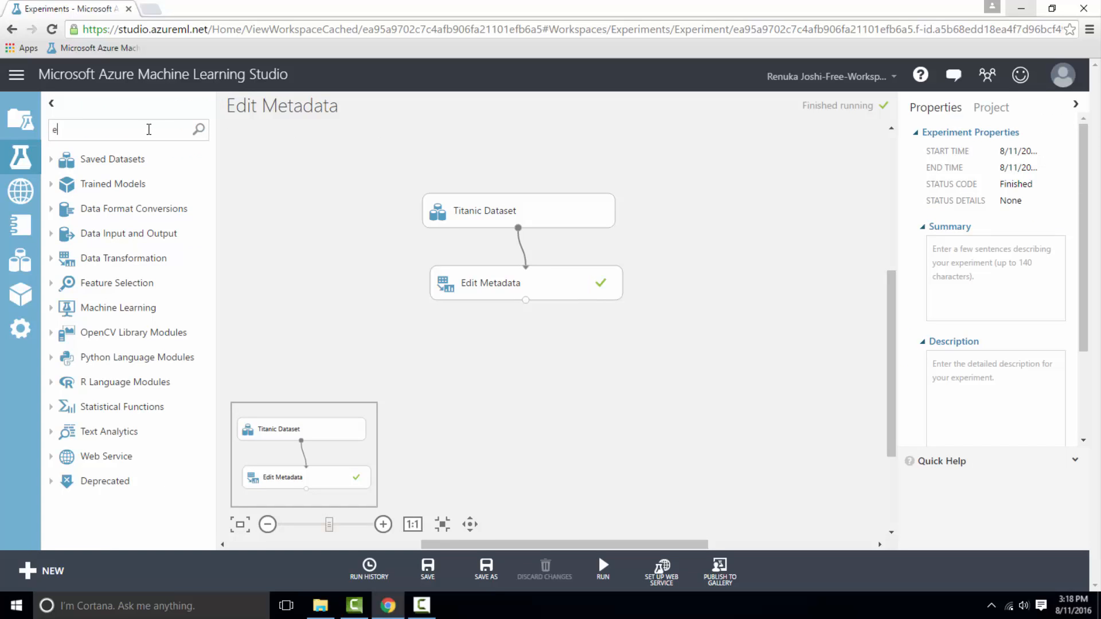
Search the palette for 'edit' to add a second Edit Metadata module, then open a new browser tab.
{"action": "type", "text": "dit"}
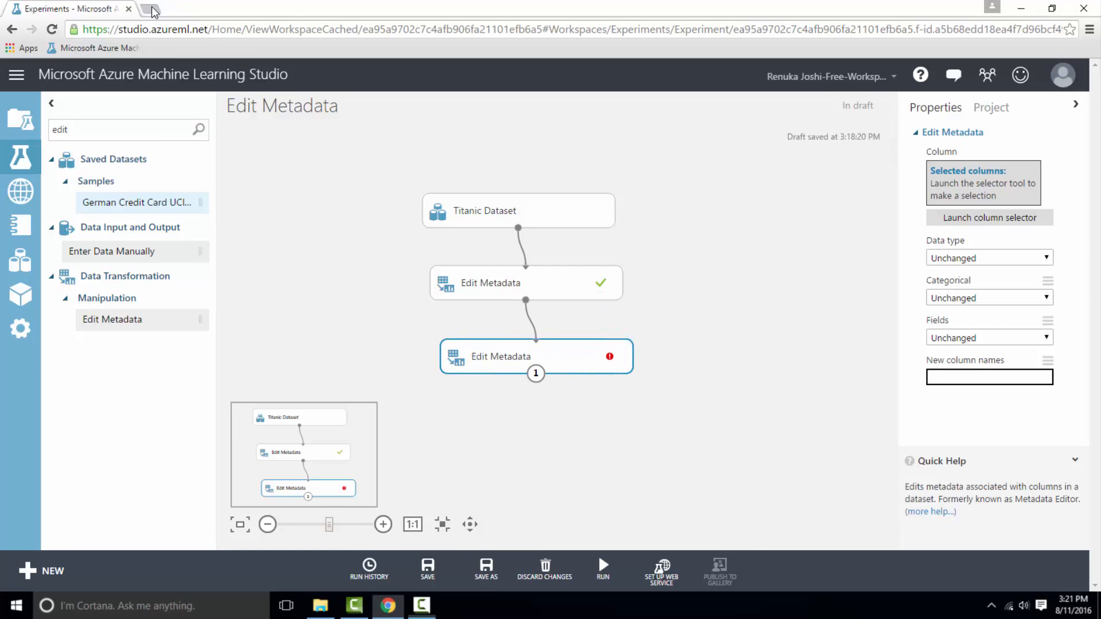
{"action": "left_click", "coordinate": [151, 11]}
{"action": "type", "text": "https://www.kaggle.com/c/titanic/data"}
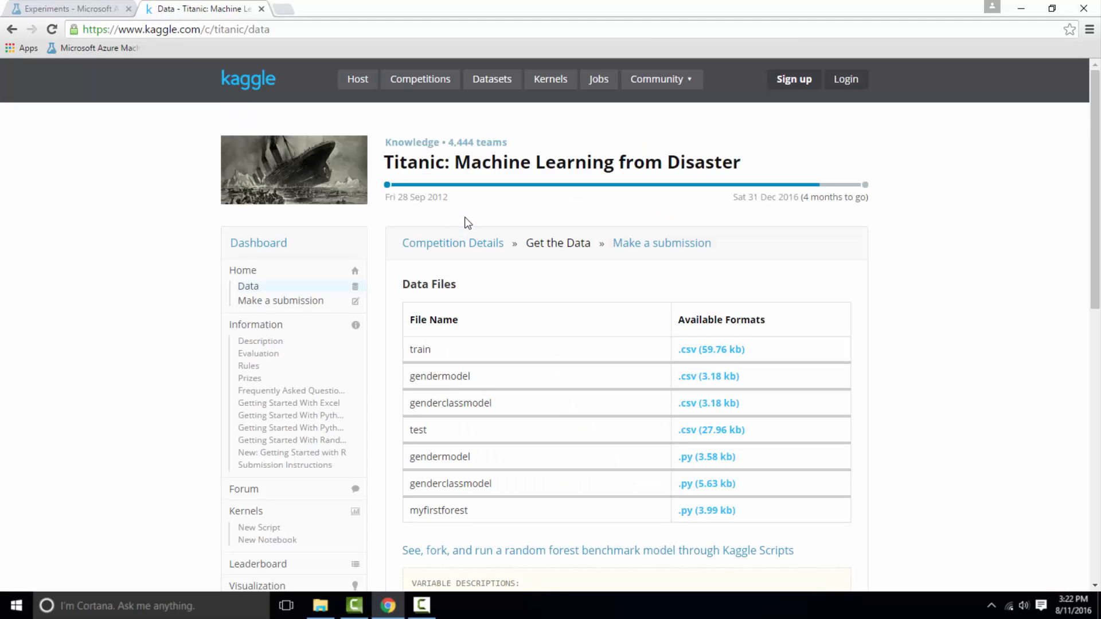
Scroll Kaggle's Titanic data page down to the variable descriptions.
{"action": "scroll", "scroll_direction": "down", "scroll_amount": 3}
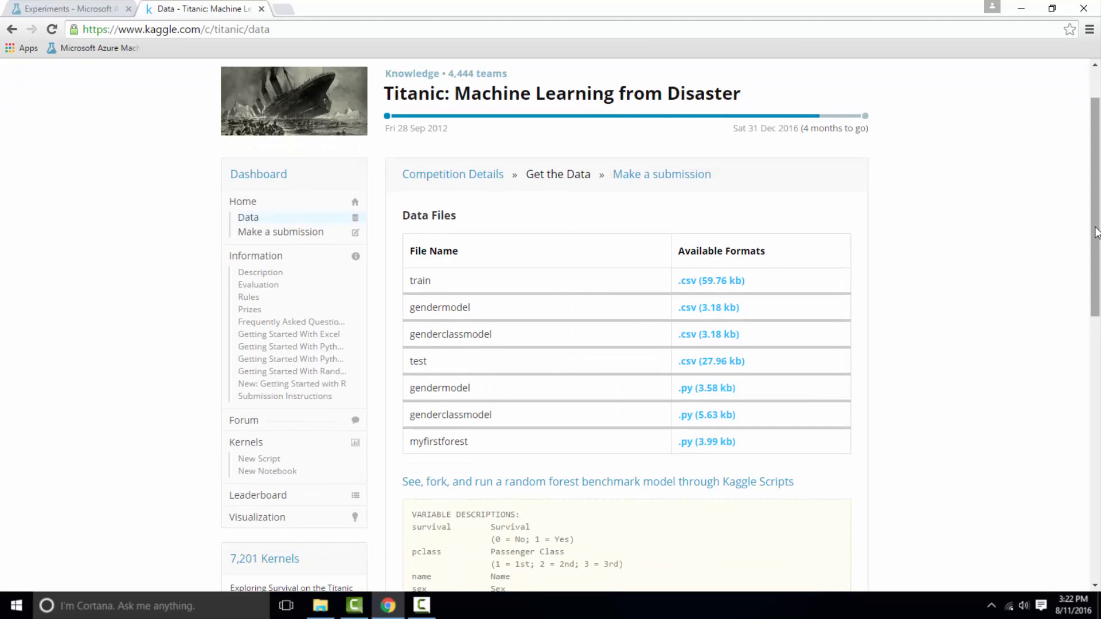
{"action": "scroll", "scroll_direction": "down", "scroll_amount": 3}
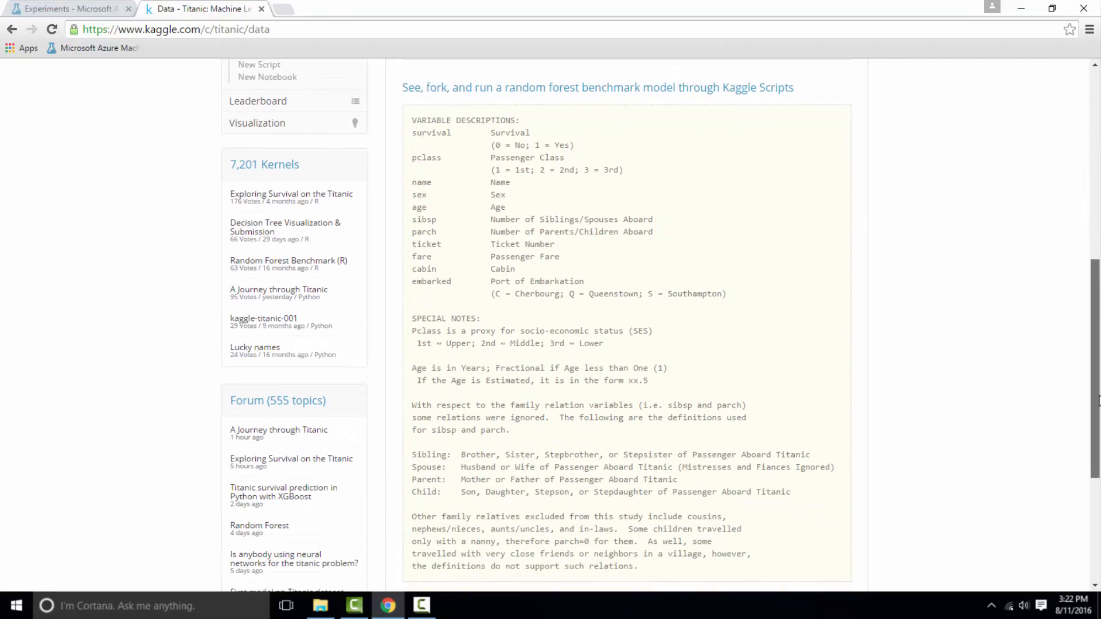
{"action": "scroll", "scroll_direction": "down", "scroll_amount": 3}
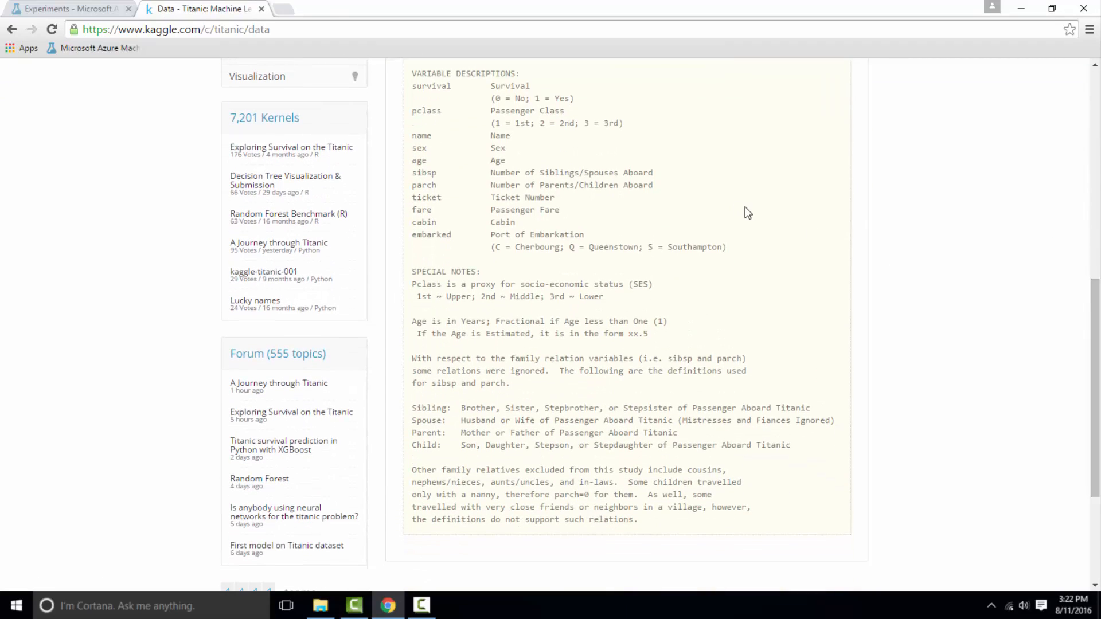
{"action": "mouse_move", "coordinate": [415, 175]}
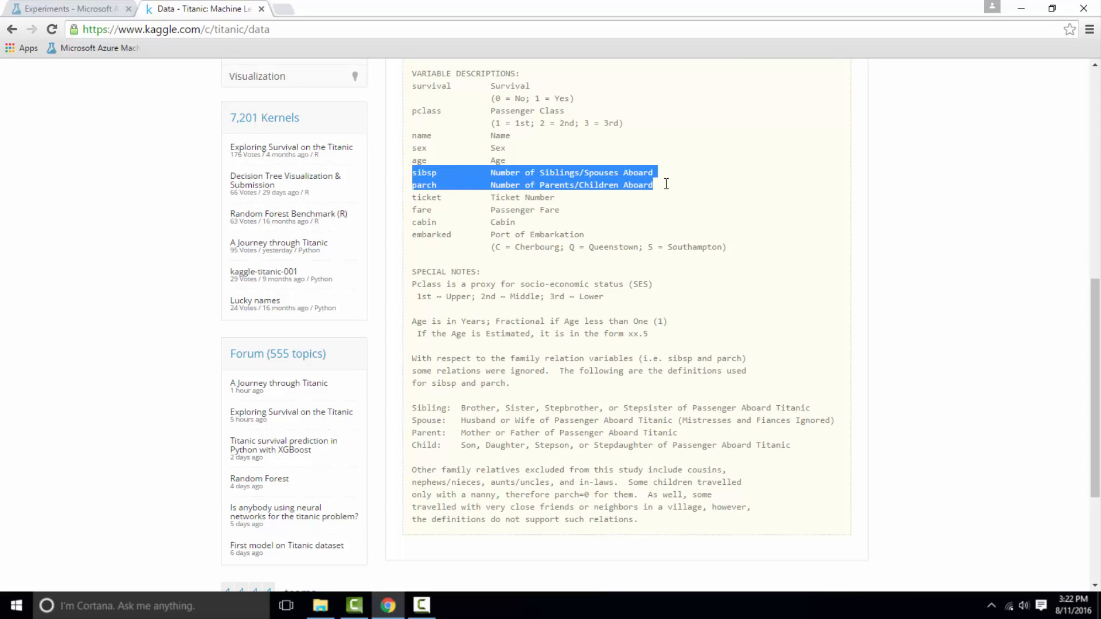
{"action": "mouse_move", "coordinate": [434, 179]}
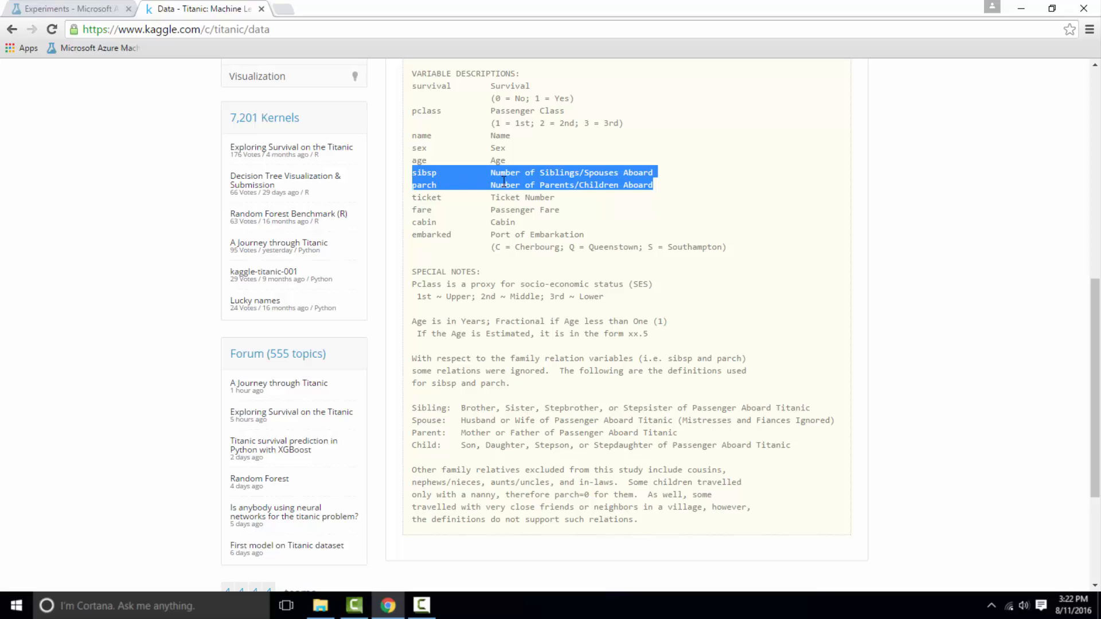
{"action": "mouse_move", "coordinate": [601, 173]}
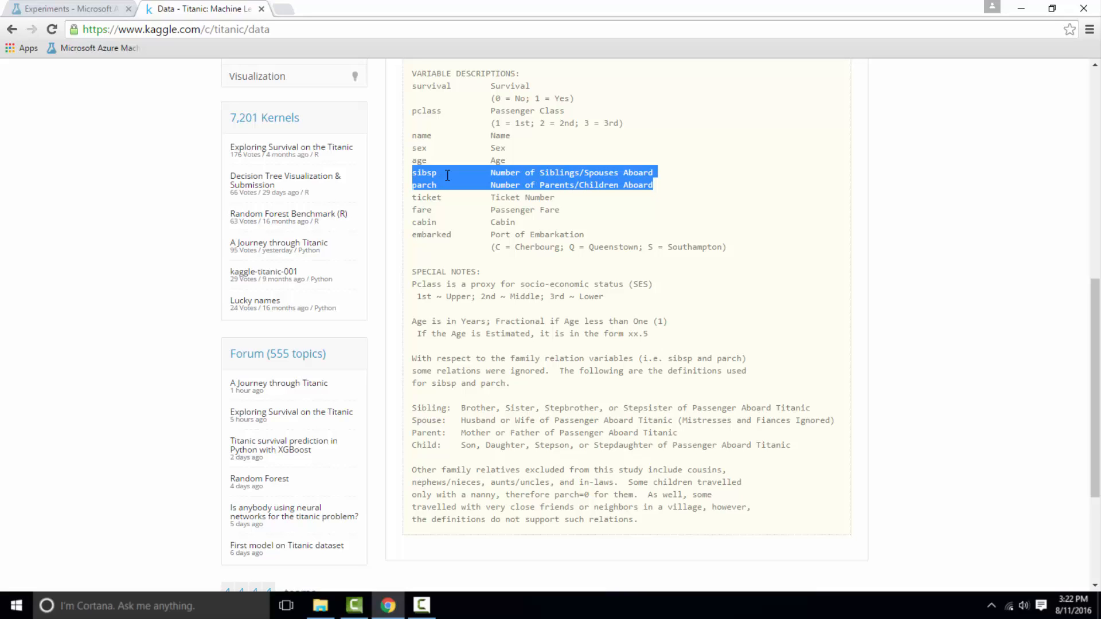
{"action": "mouse_move", "coordinate": [573, 201]}
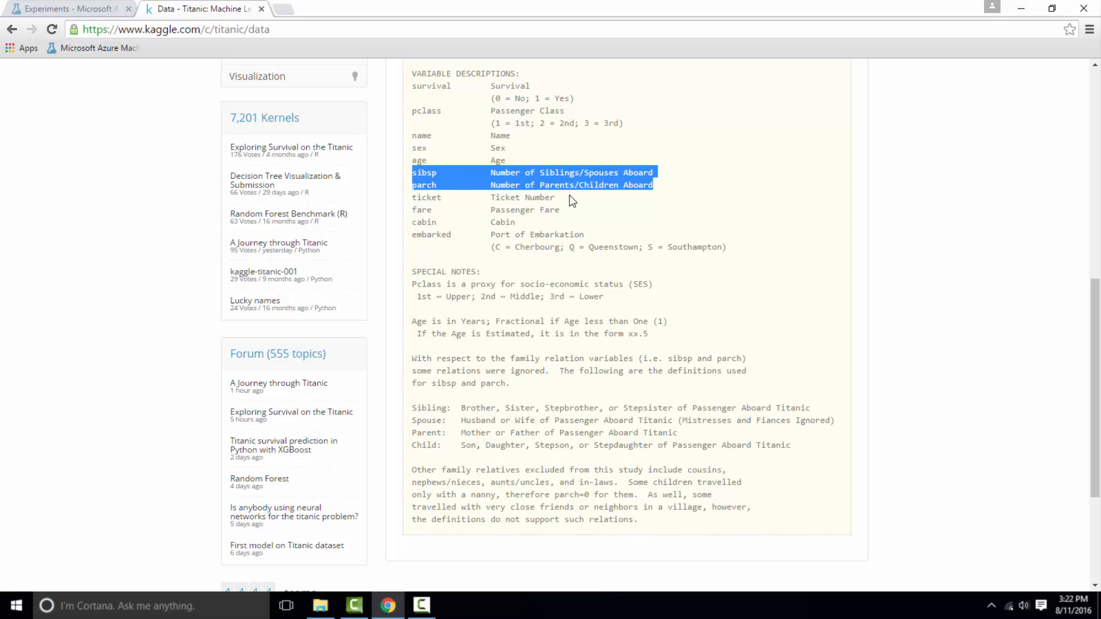
{"action": "mouse_move", "coordinate": [582, 202]}
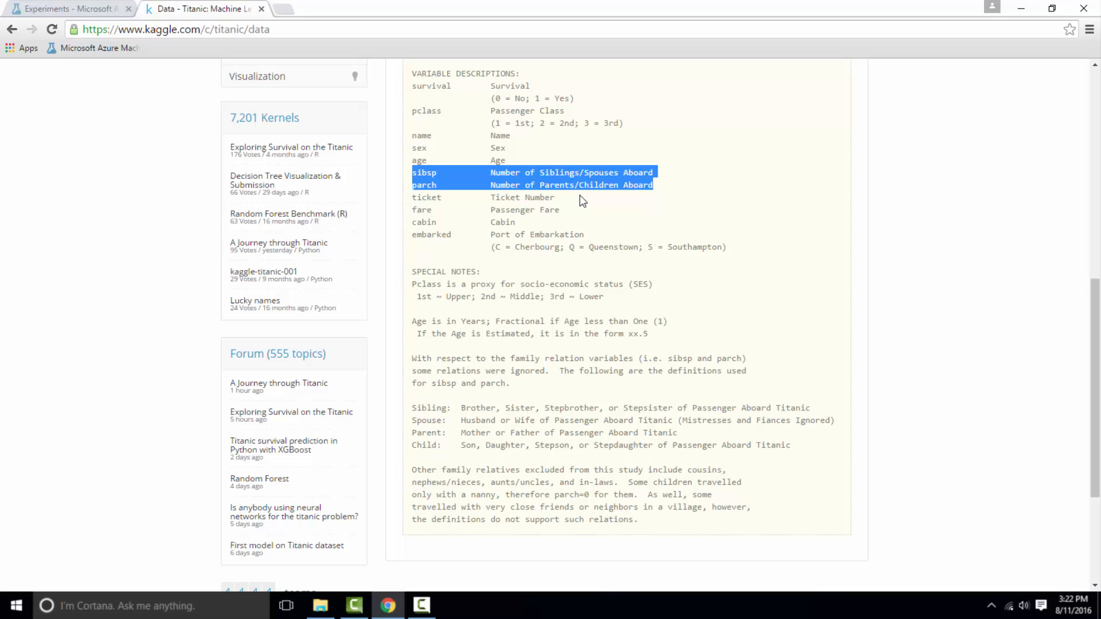
{"action": "mouse_move", "coordinate": [375, 111]}
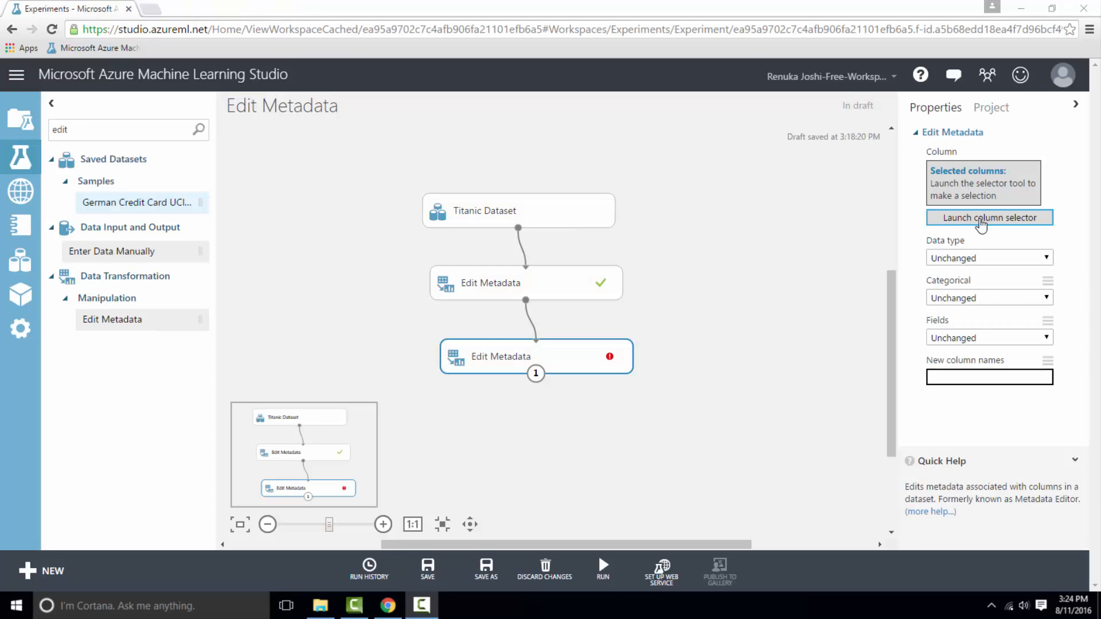
Select SibSp and Parch, rename them SiblingSpouse and ParentChild, and run the experiment.
{"action": "left_click", "coordinate": [989, 216]}
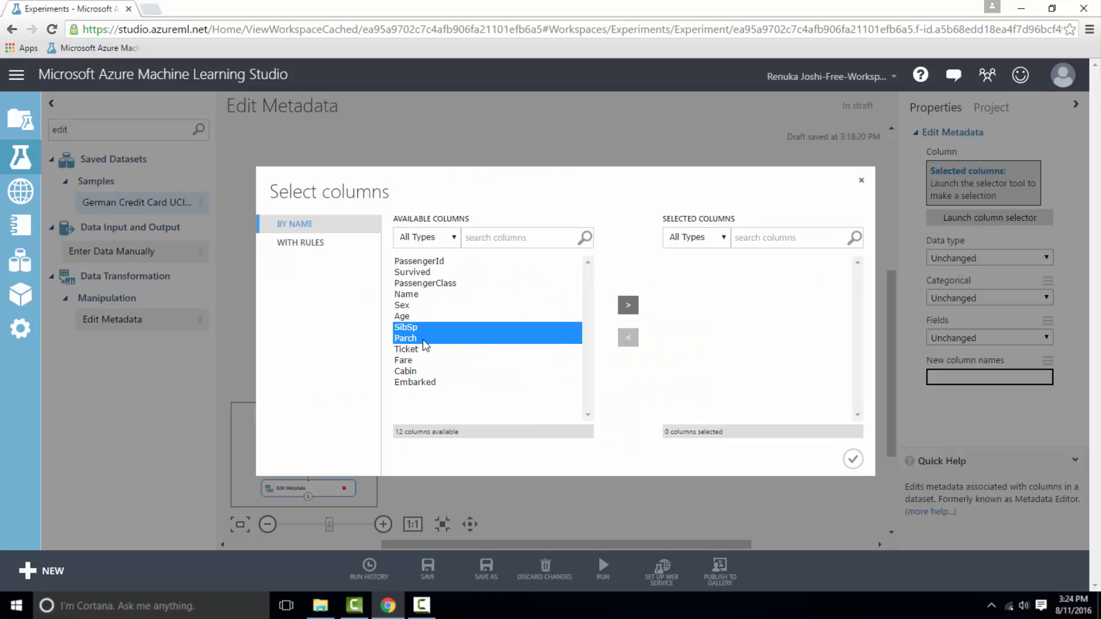
{"action": "left_click", "coordinate": [853, 459]}
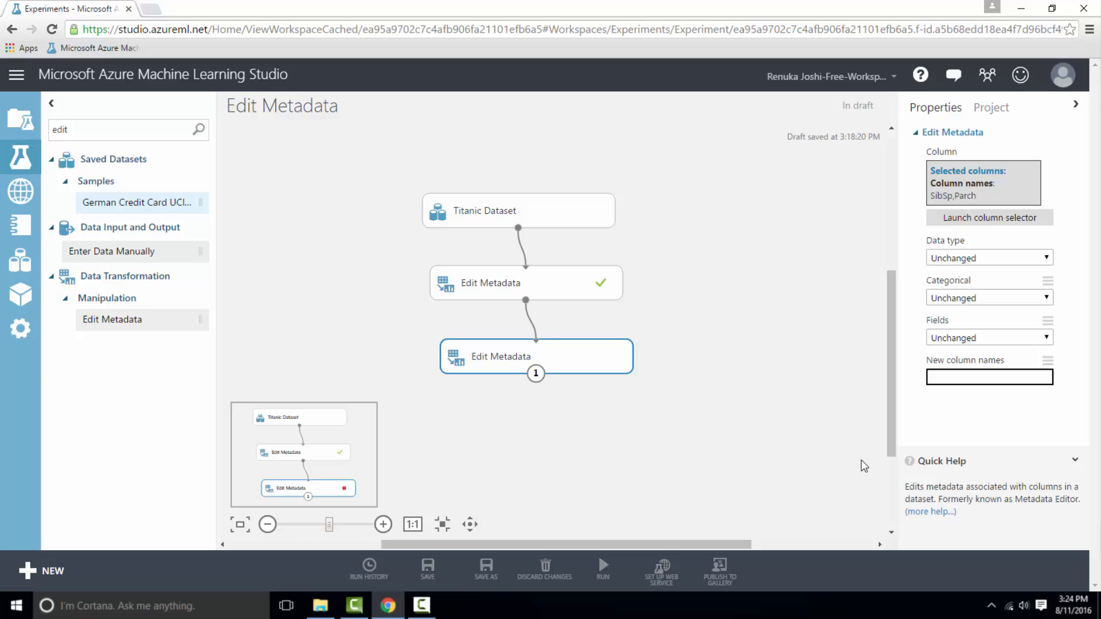
{"action": "left_click", "coordinate": [989, 377]}
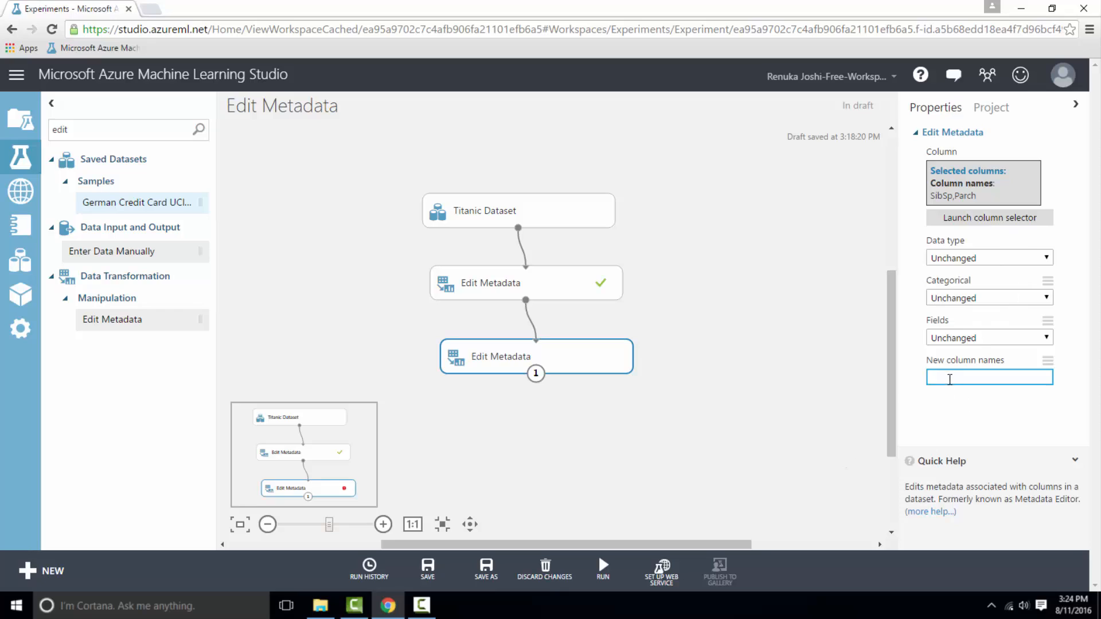
{"action": "type", "text": "Sib"}
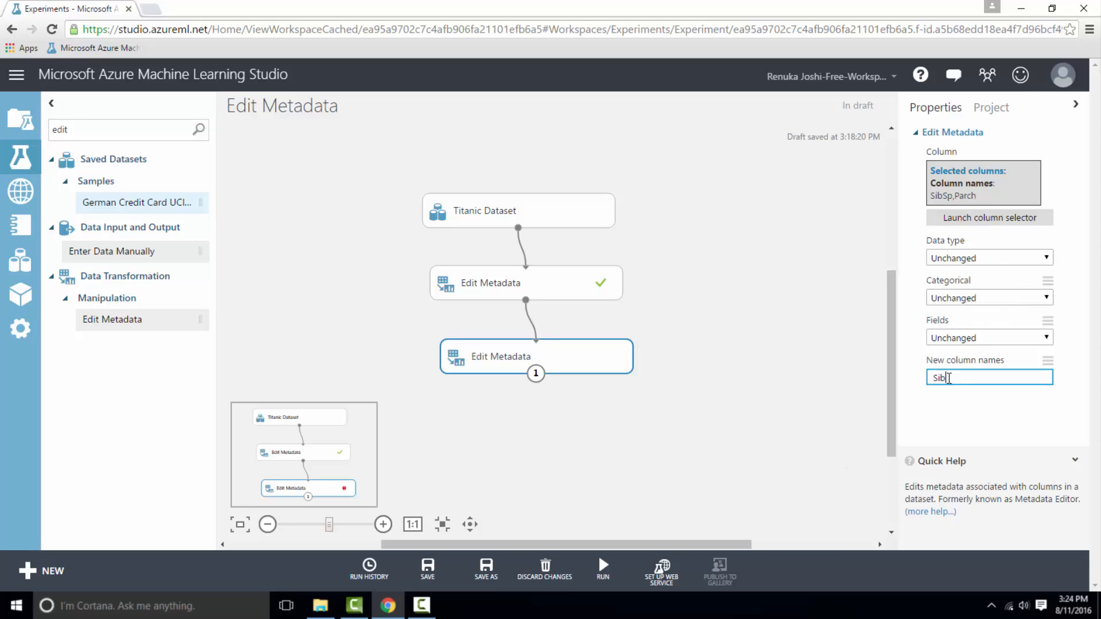
{"action": "type", "text": "SiblingSpouse,ParentC"}
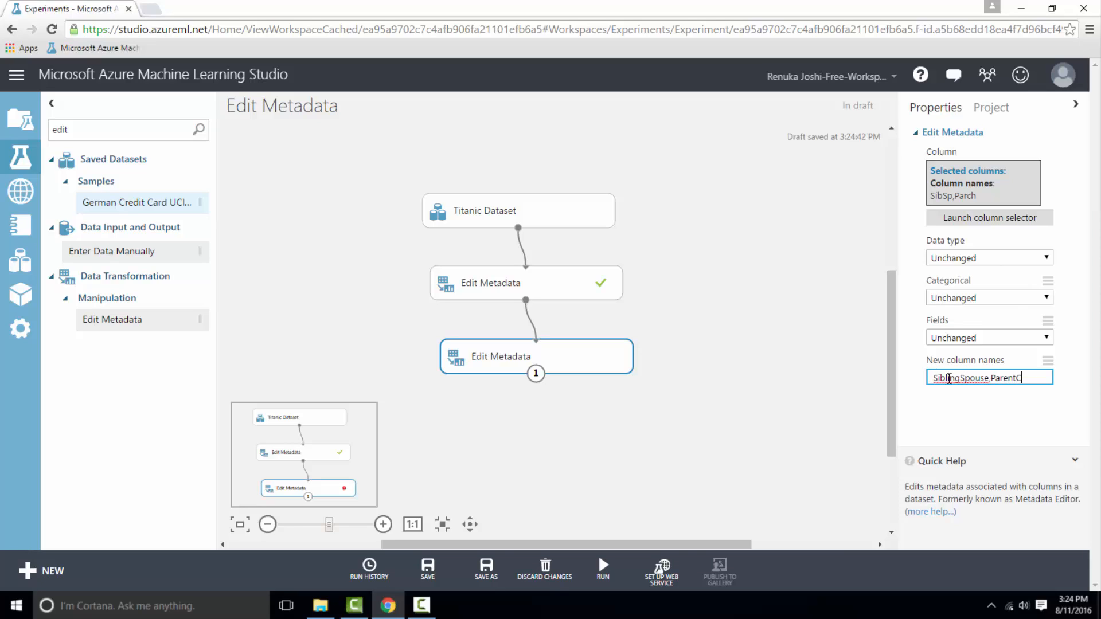
{"action": "type", "text": "hild"}
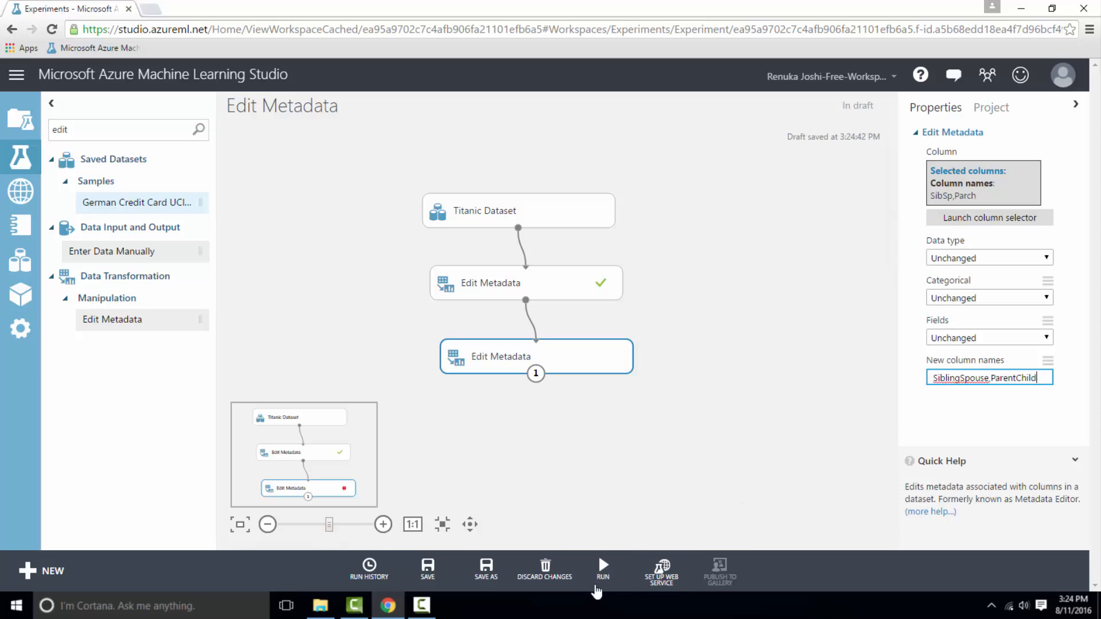
{"action": "left_click", "coordinate": [602, 569]}
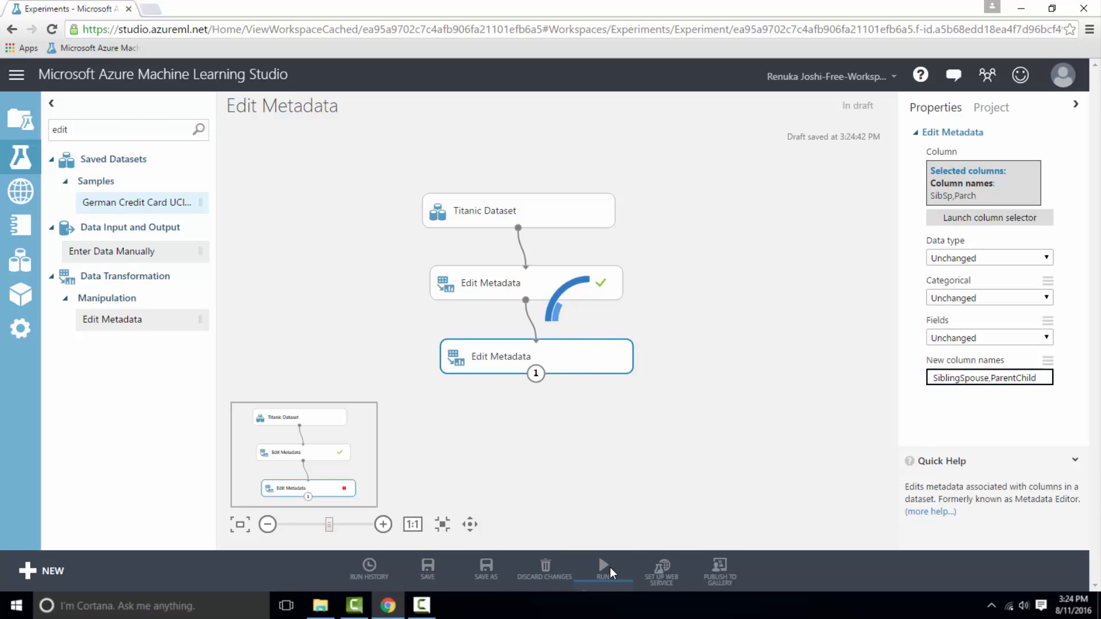
{"action": "left_click", "coordinate": [602, 569]}
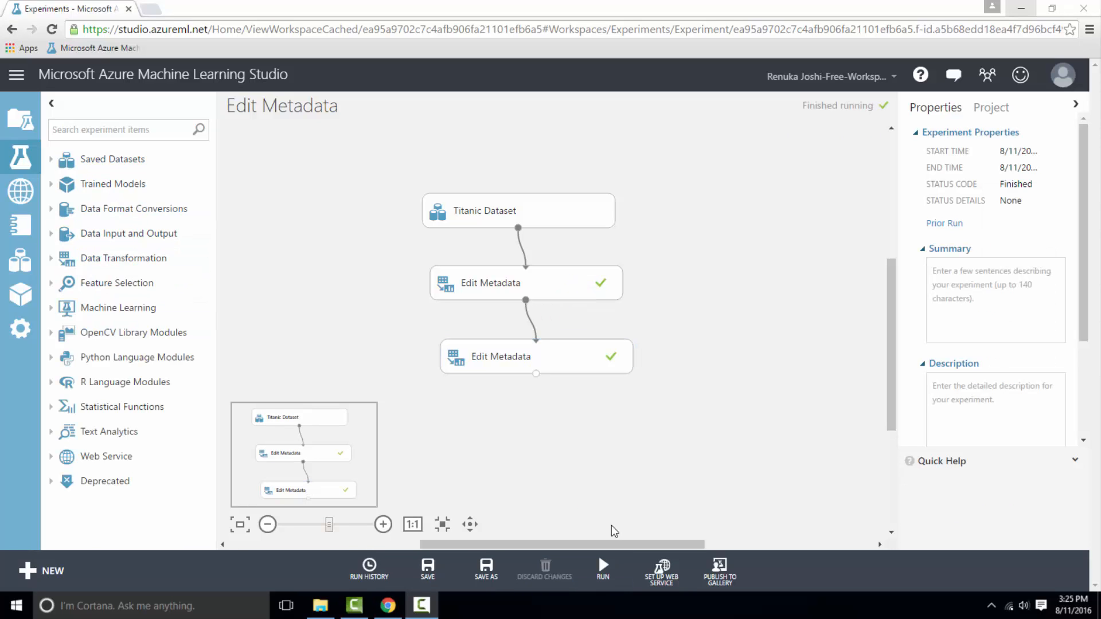
{"action": "mouse_move", "coordinate": [536, 373]}
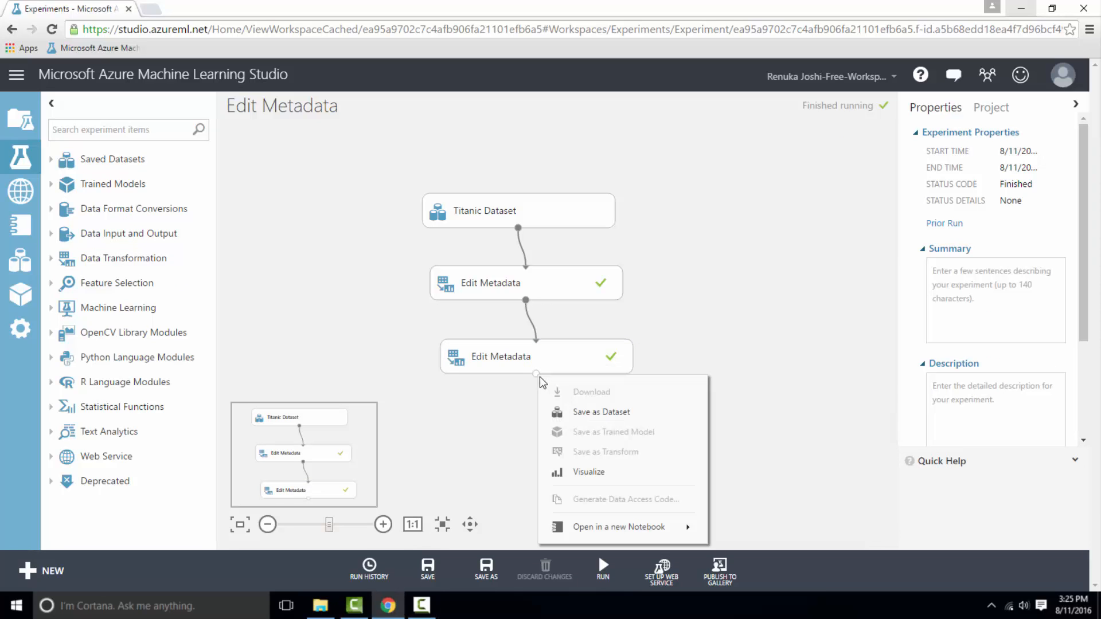
{"action": "left_click", "coordinate": [589, 472]}
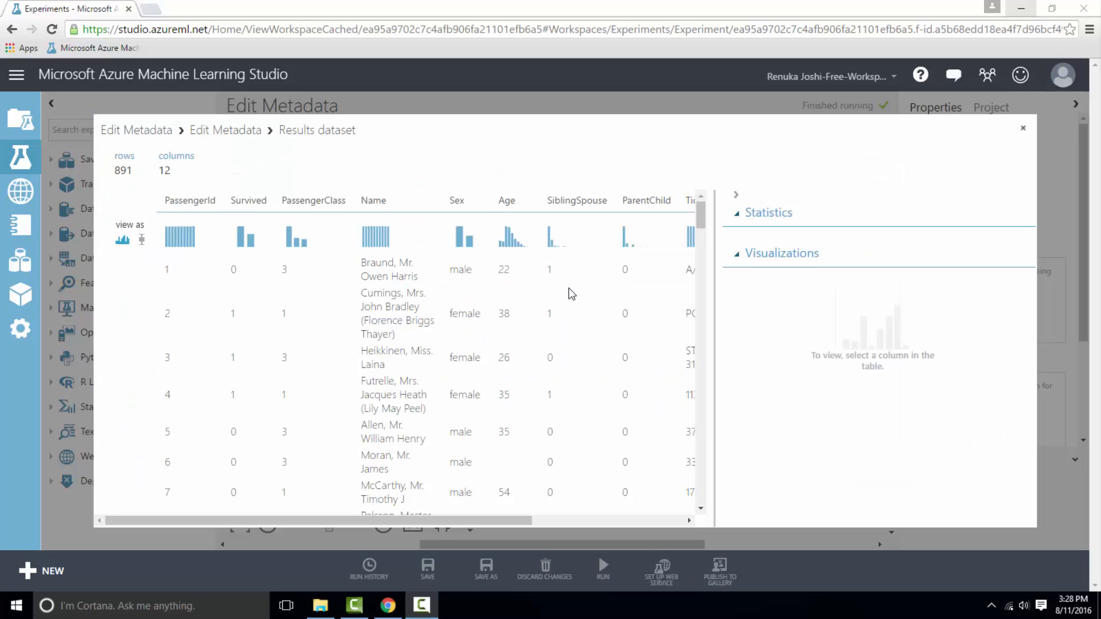
{"action": "mouse_move", "coordinate": [575, 216]}
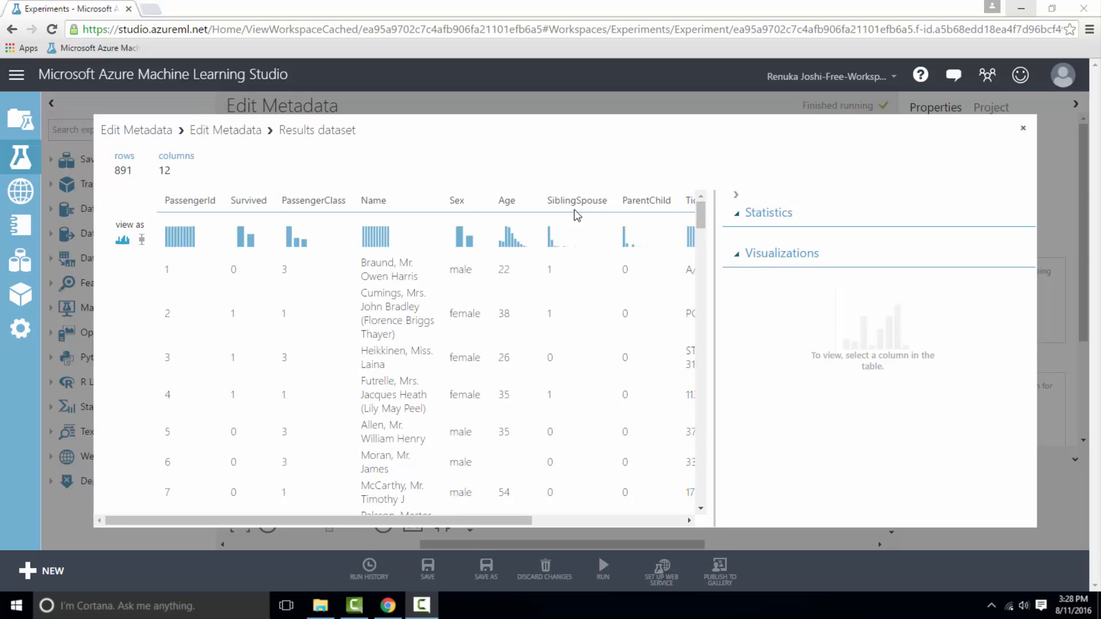
{"action": "mouse_move", "coordinate": [570, 219]}
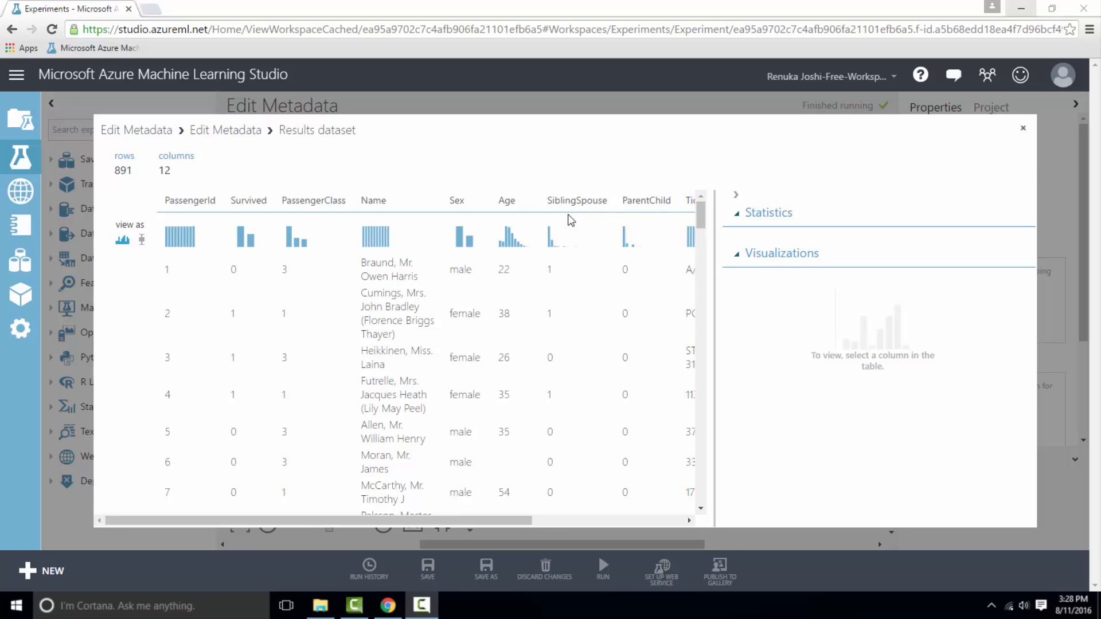
{"action": "mouse_move", "coordinate": [651, 217]}
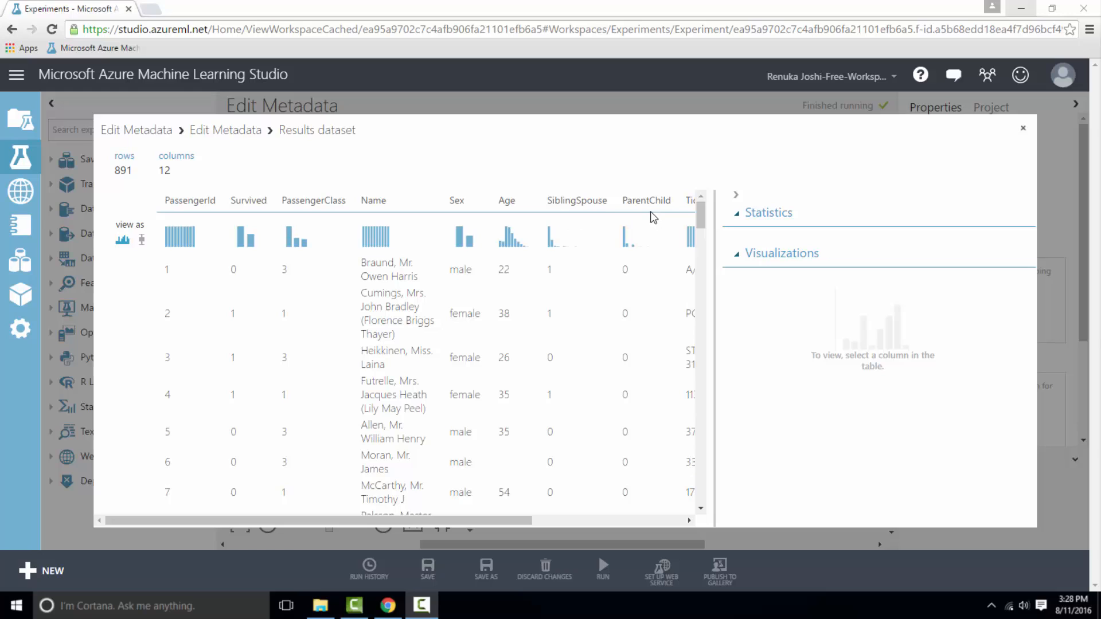
{"action": "mouse_move", "coordinate": [905, 199]}
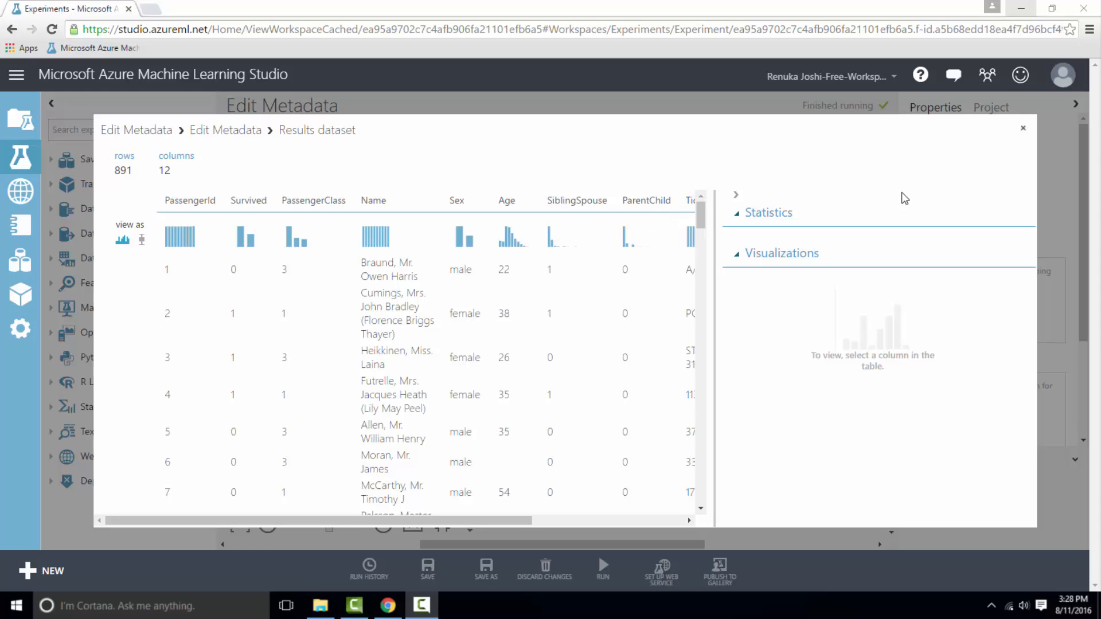
{"action": "left_click", "coordinate": [1023, 127]}
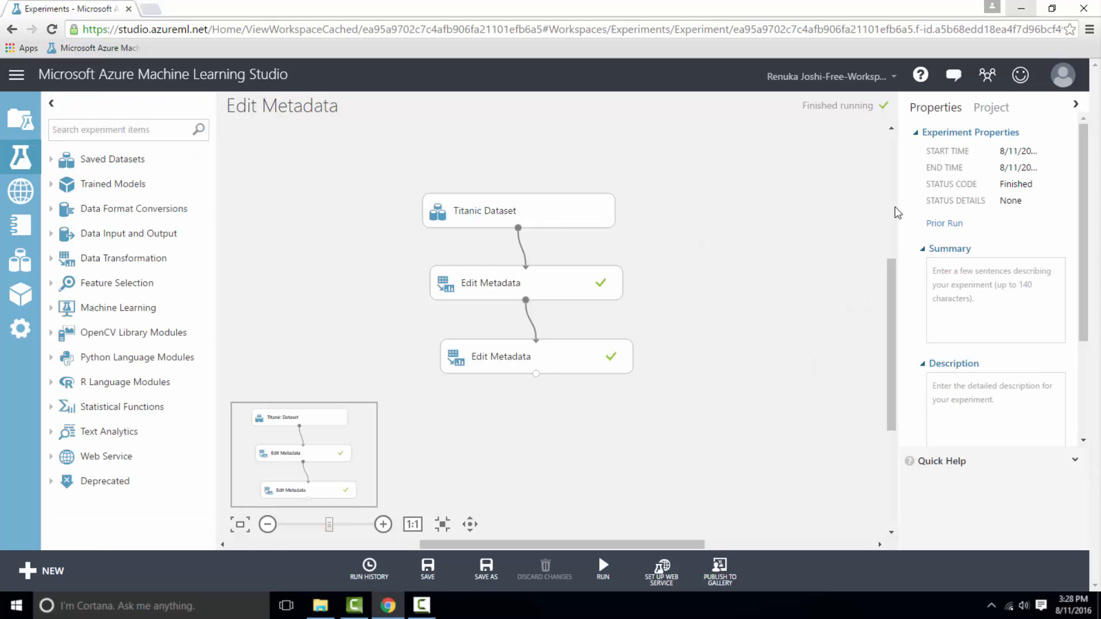
Select the second Edit Metadata module to display its SiblingSpouse/ParentChild rename settings.
{"action": "left_click", "coordinate": [534, 356]}
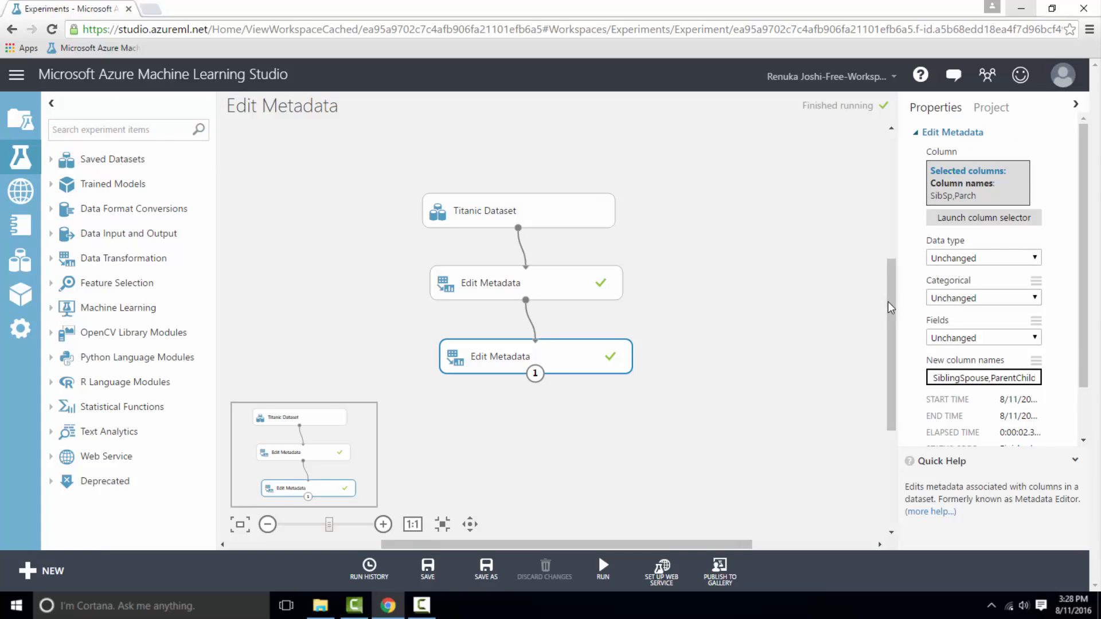
{"action": "mouse_move", "coordinate": [879, 333]}
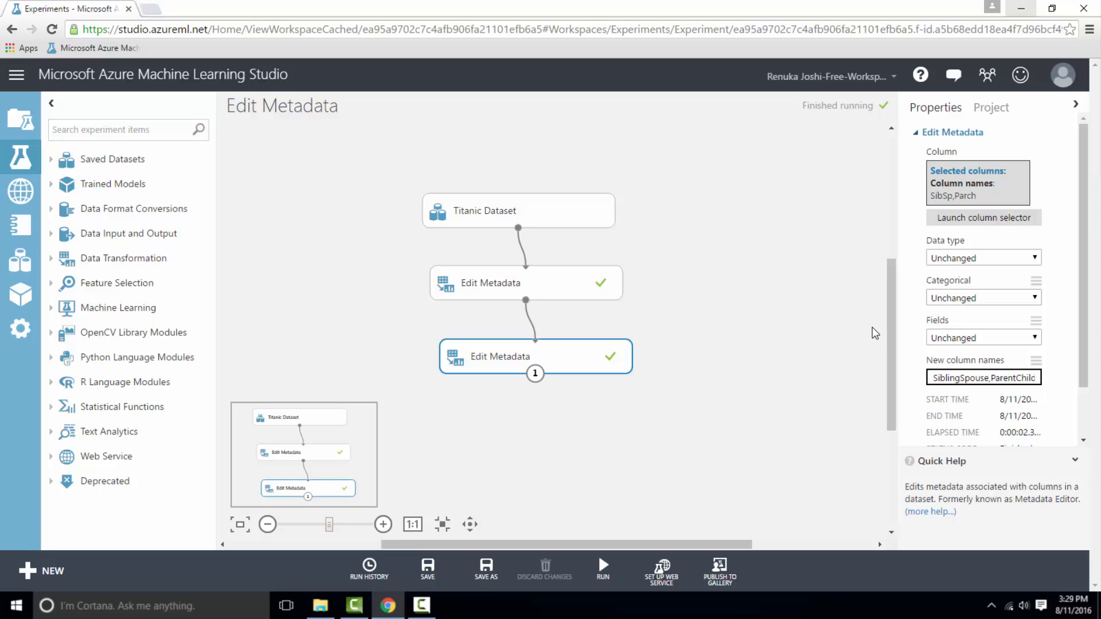
{"action": "mouse_move", "coordinate": [645, 412]}
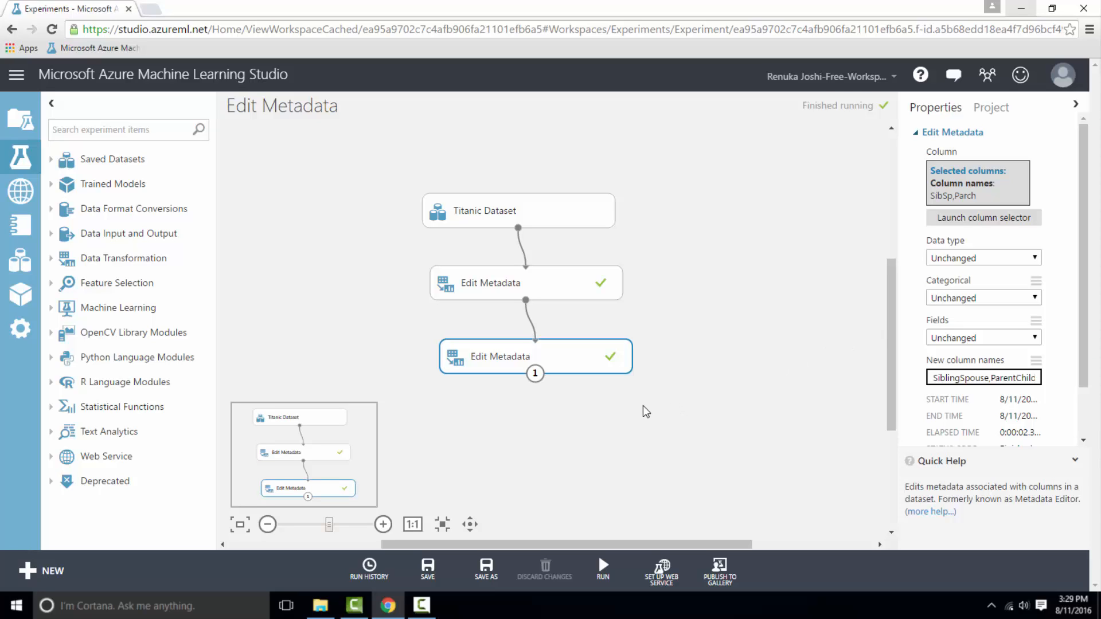